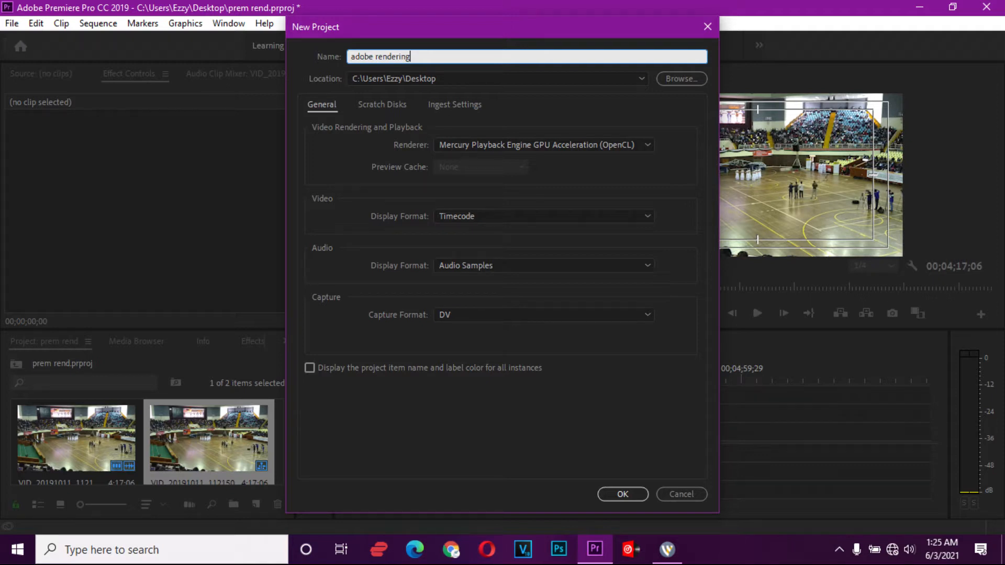
# Create the 'adobe rendering' project on the Desktop with Mercury Playback Engine GPU Acceleration.
pyautogui.click(542, 145)
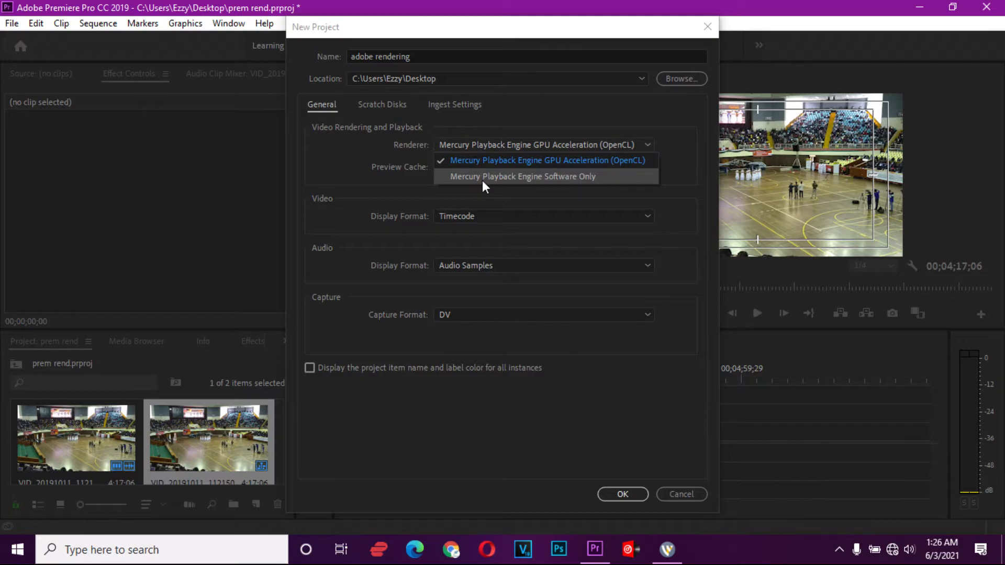
pyautogui.moveTo(601, 185)
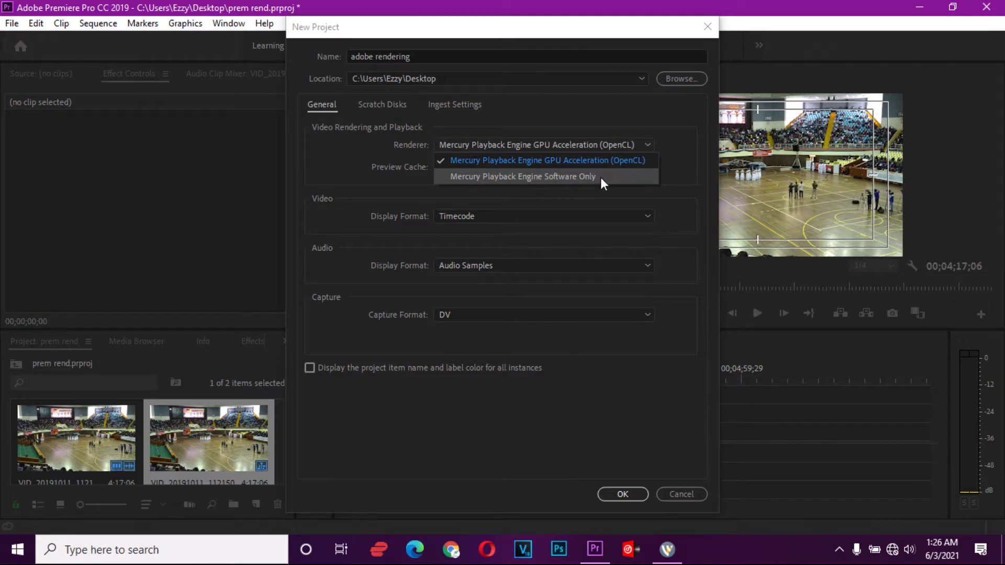
pyautogui.click(545, 161)
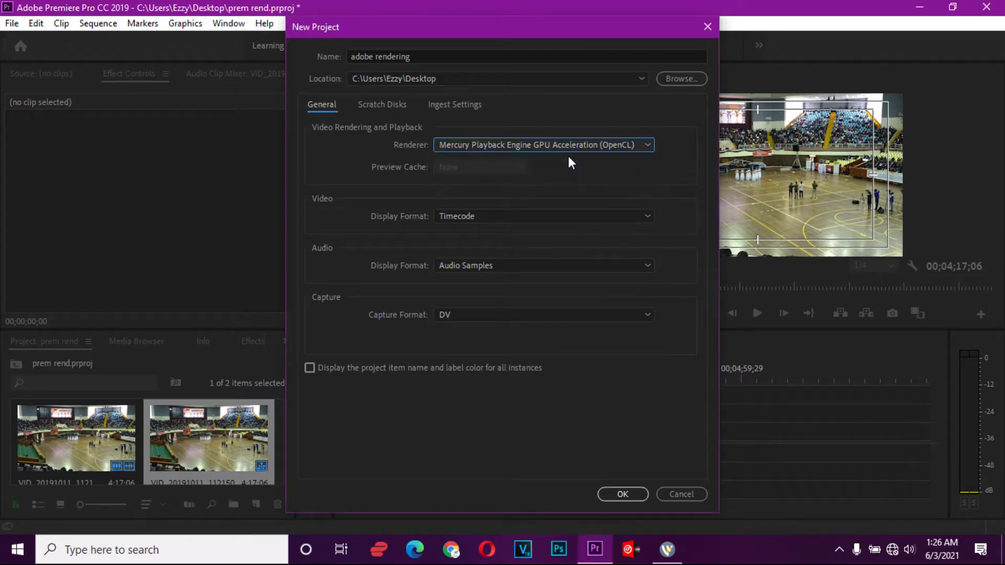
pyautogui.moveTo(520, 159)
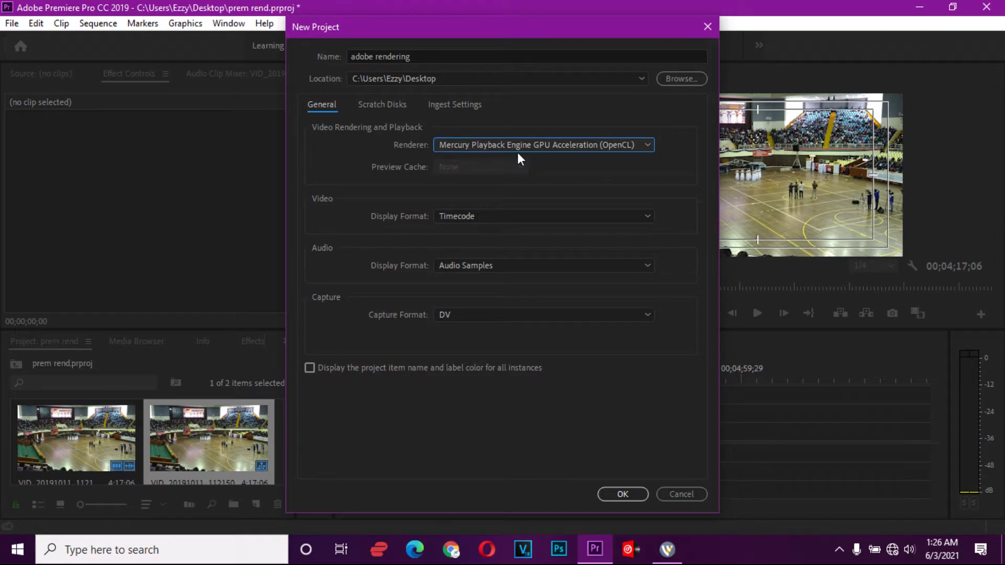
pyautogui.moveTo(597, 513)
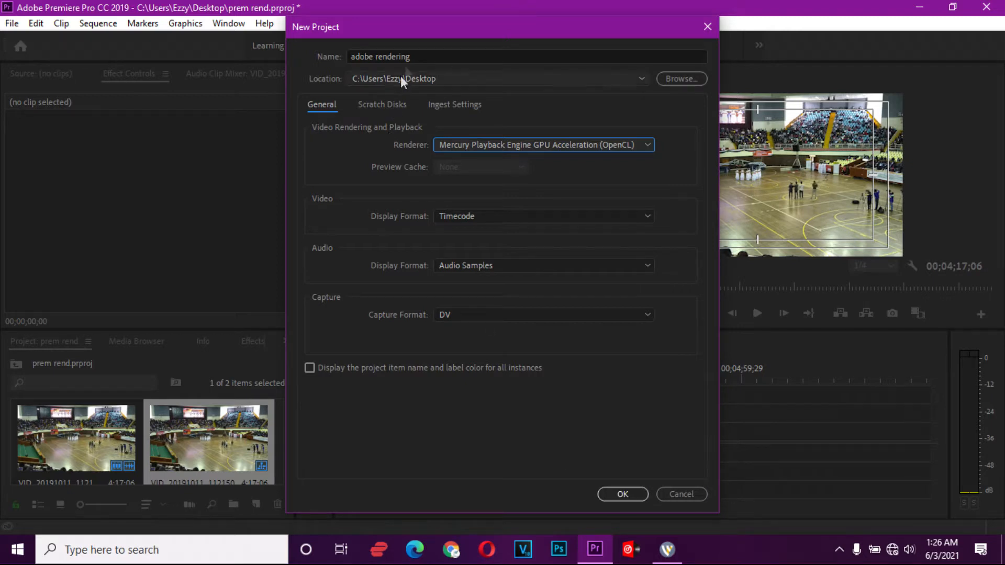
pyautogui.click(525, 56)
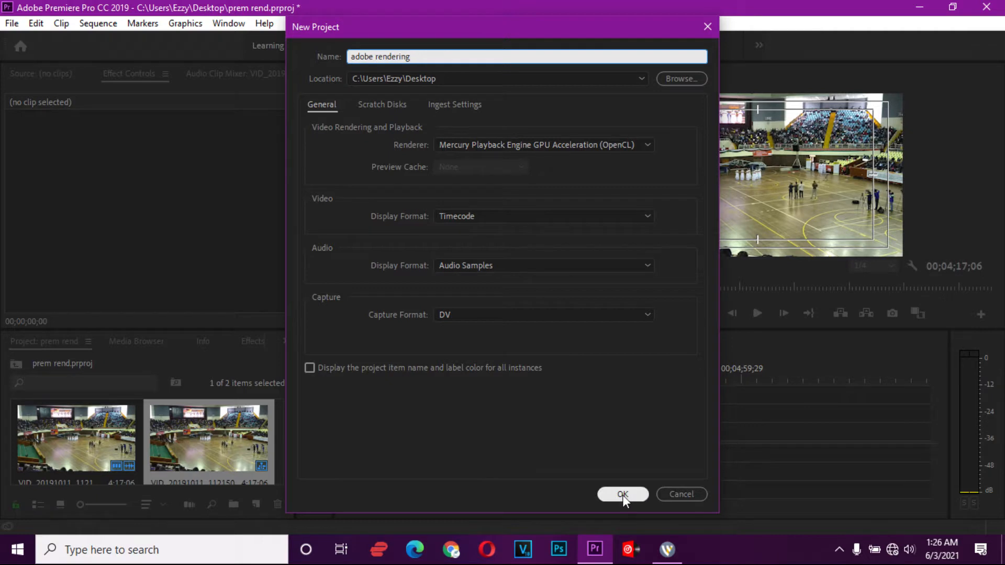
pyautogui.click(623, 495)
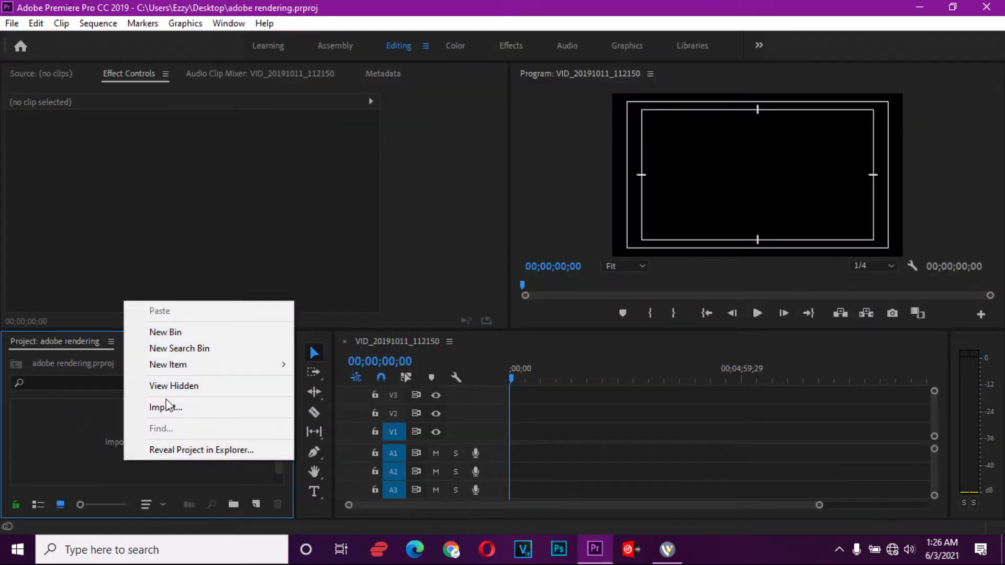
# Import VID_20191011_112150.mp4 and drag it onto the sequence timeline.
pyautogui.click(166, 406)
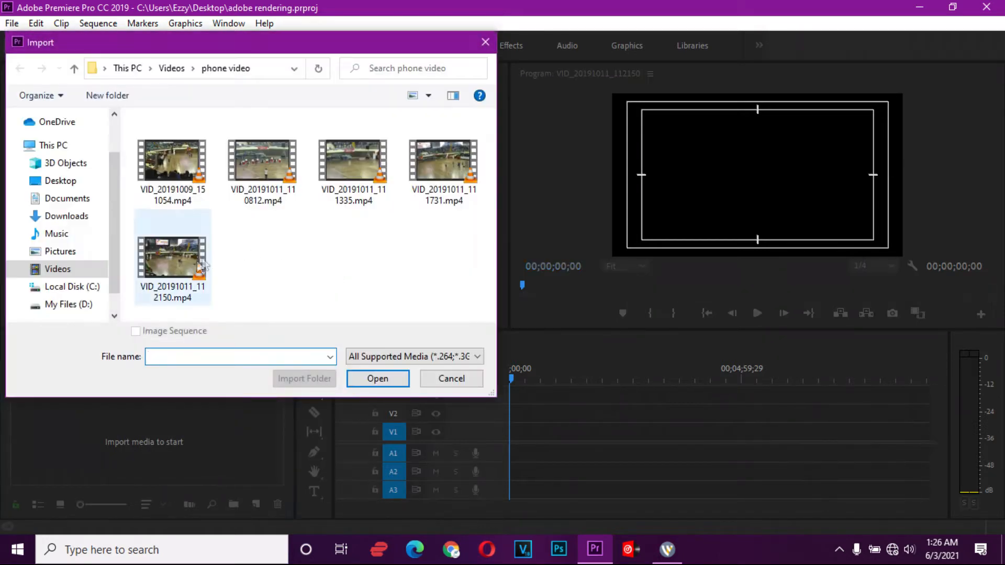
pyautogui.click(172, 256)
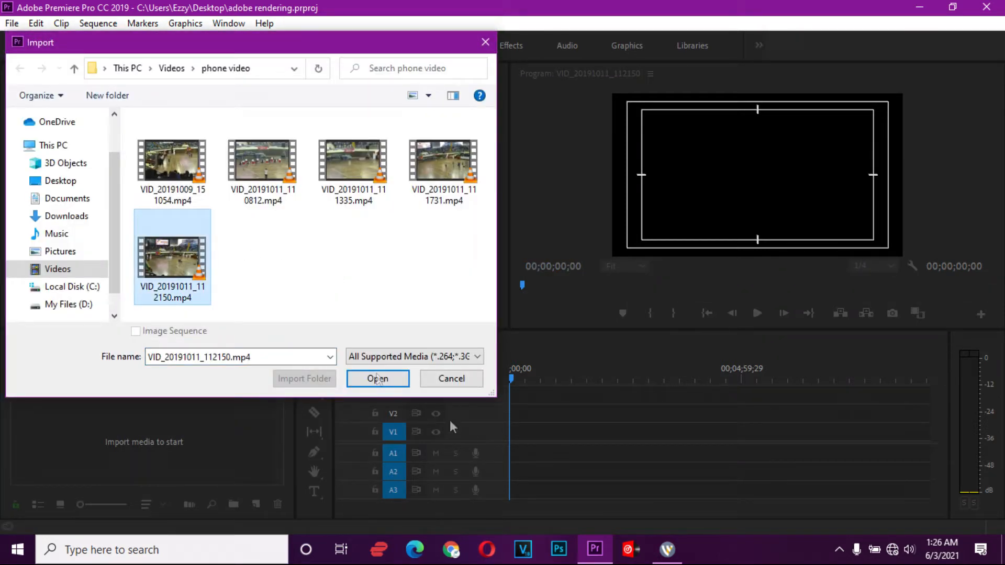
pyautogui.click(377, 378)
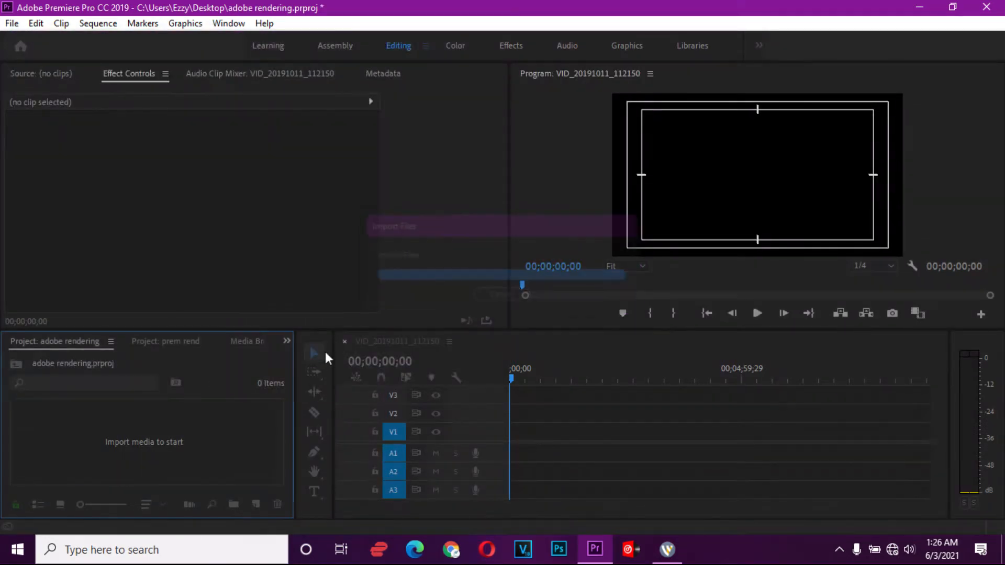
pyautogui.moveTo(83, 430); pyautogui.dragTo(631, 440)
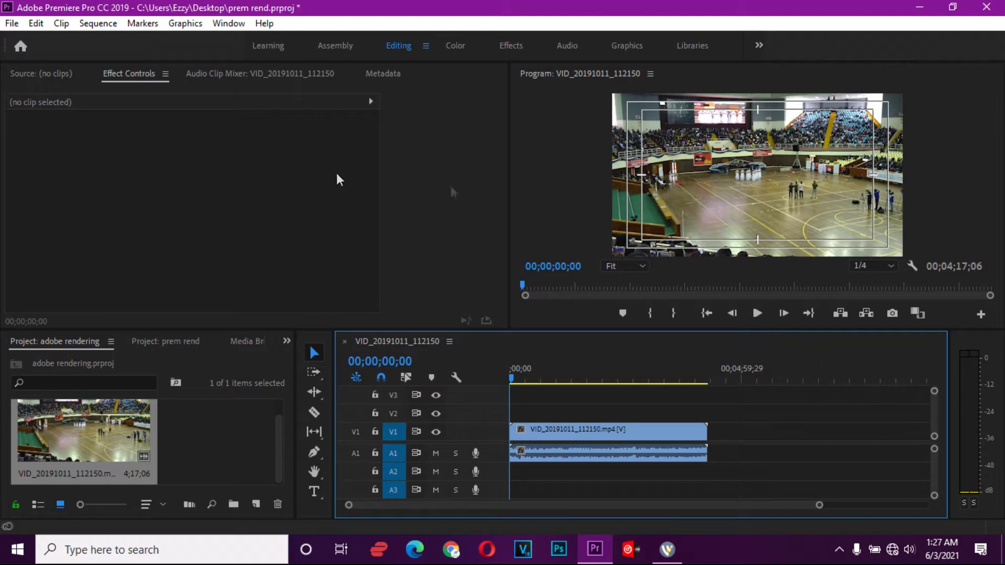
# Open the sequence's export settings, keep H.264 format, and start choosing the output name.
pyautogui.click(11, 23)
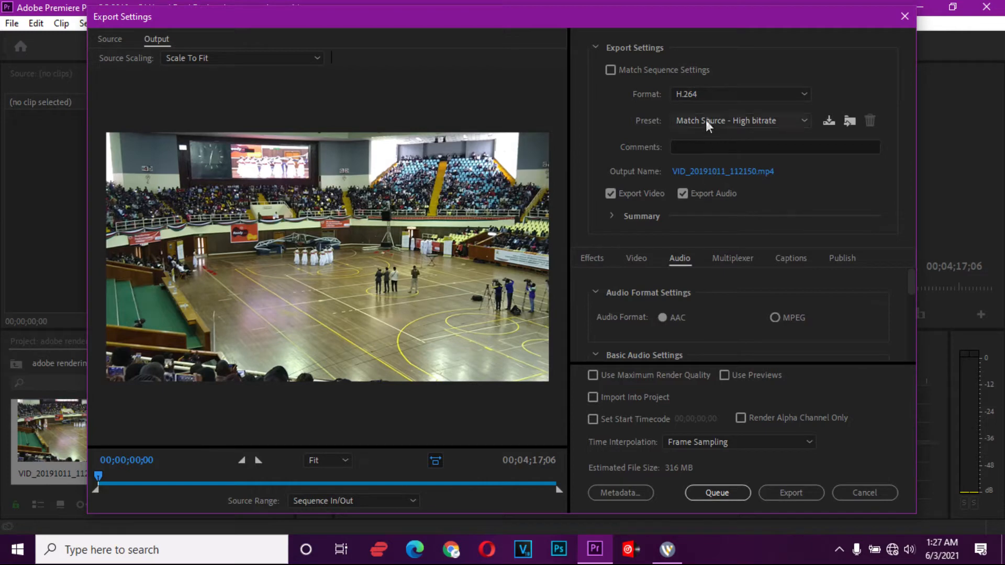
pyautogui.moveTo(713, 94)
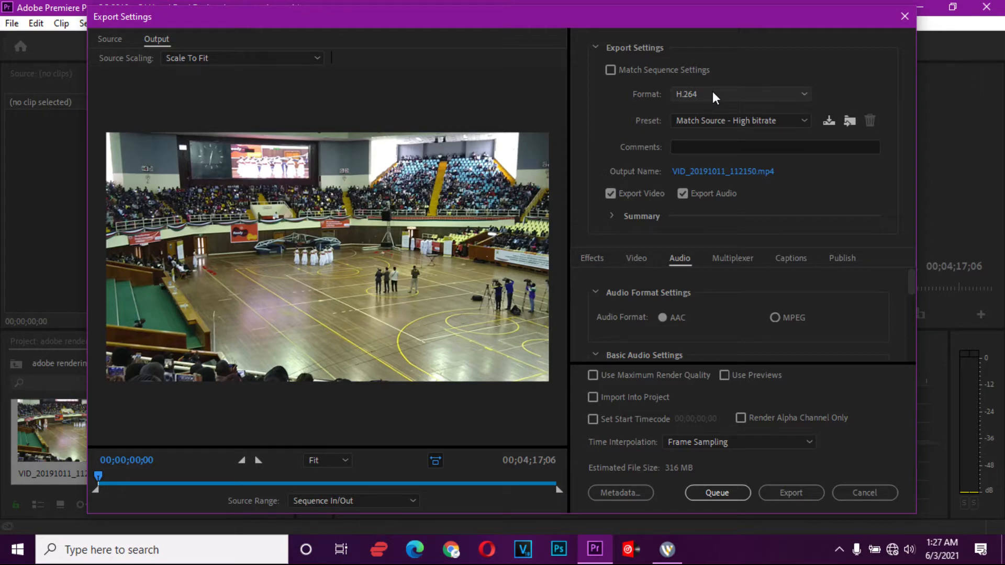
pyautogui.click(738, 94)
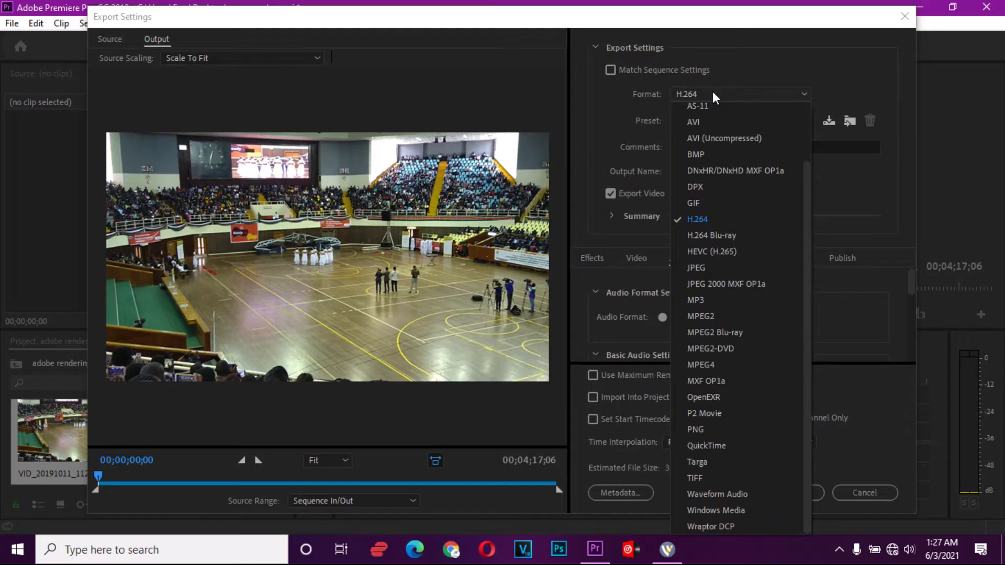
pyautogui.moveTo(705, 251)
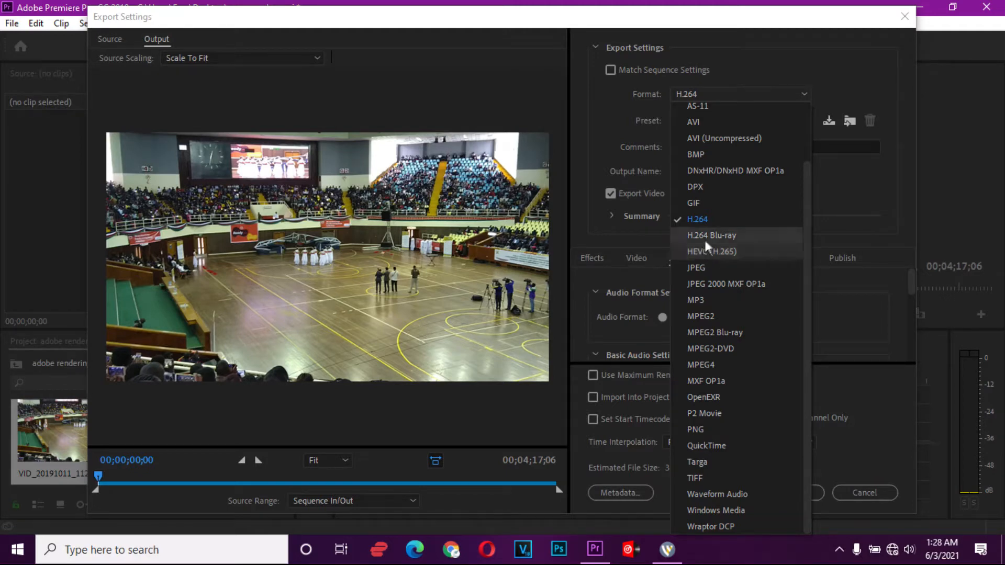
pyautogui.click(698, 219)
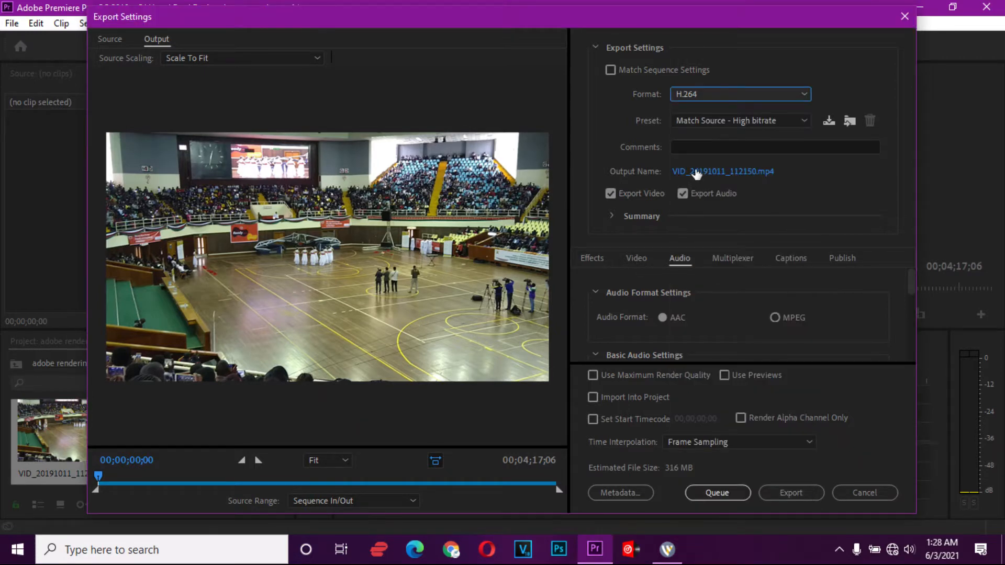
pyautogui.click(723, 172)
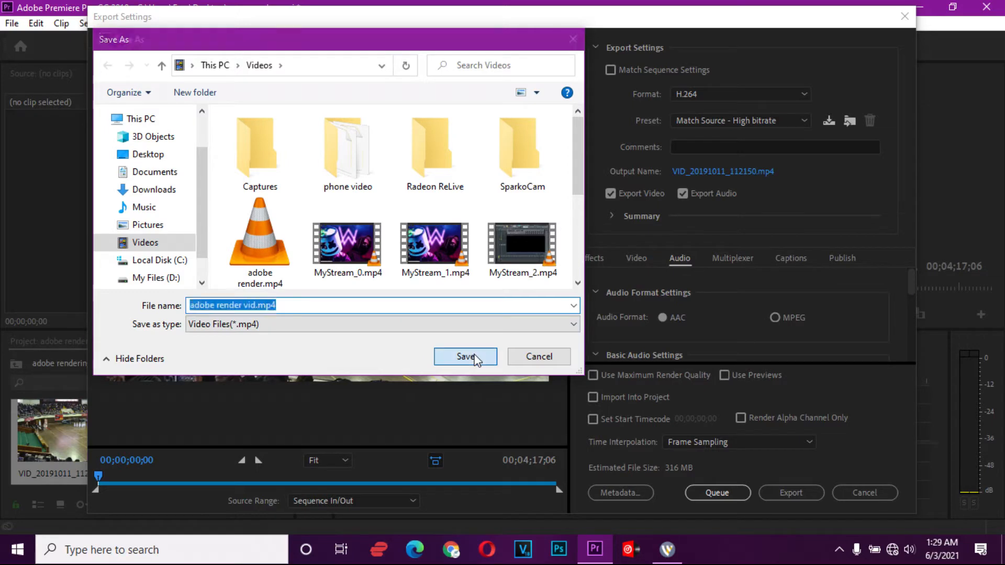
# Save output as adobe render vid.mp4, adjust VBR 1-pass video settings, then view audio settings.
pyautogui.click(465, 357)
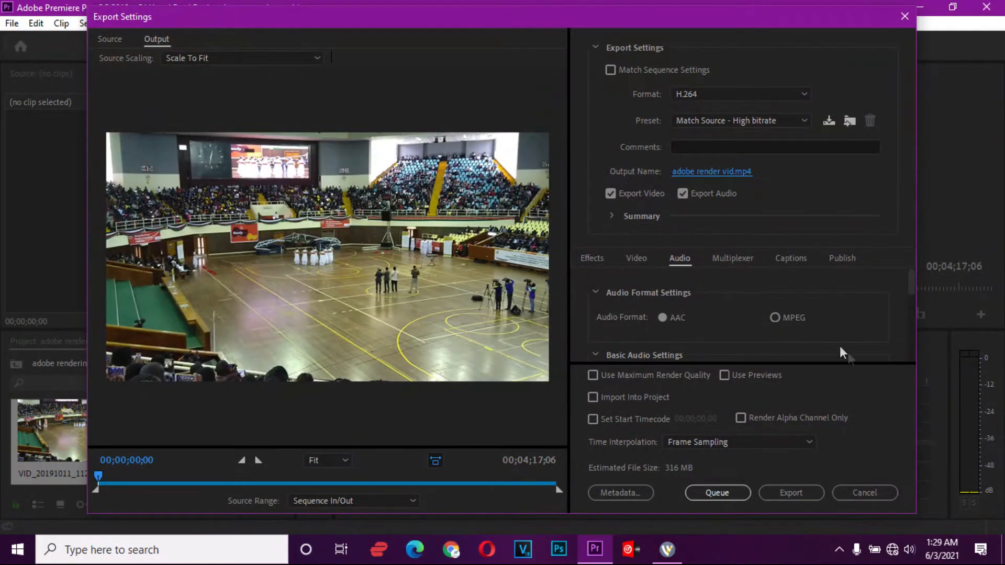
pyautogui.moveTo(697, 305)
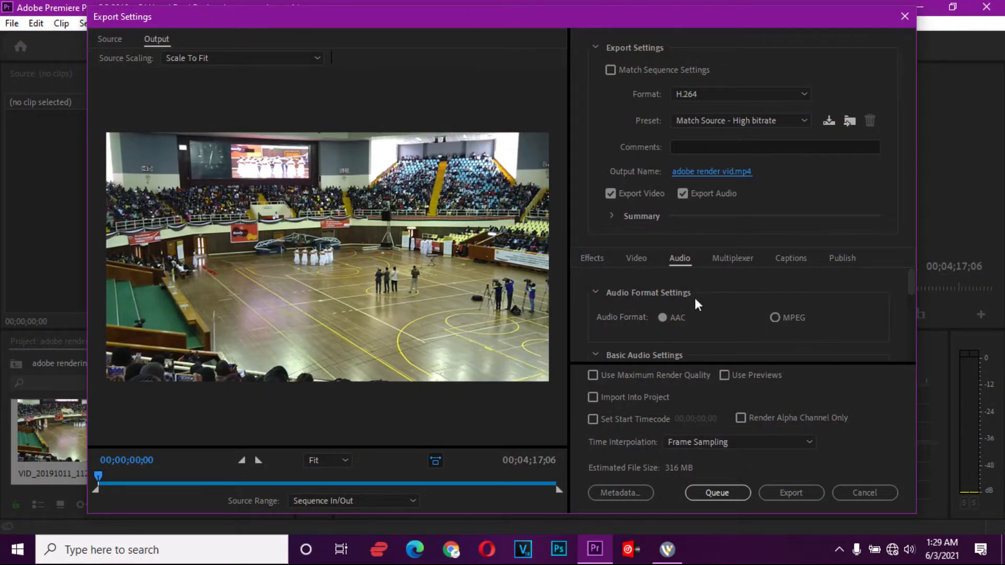
pyautogui.click(636, 257)
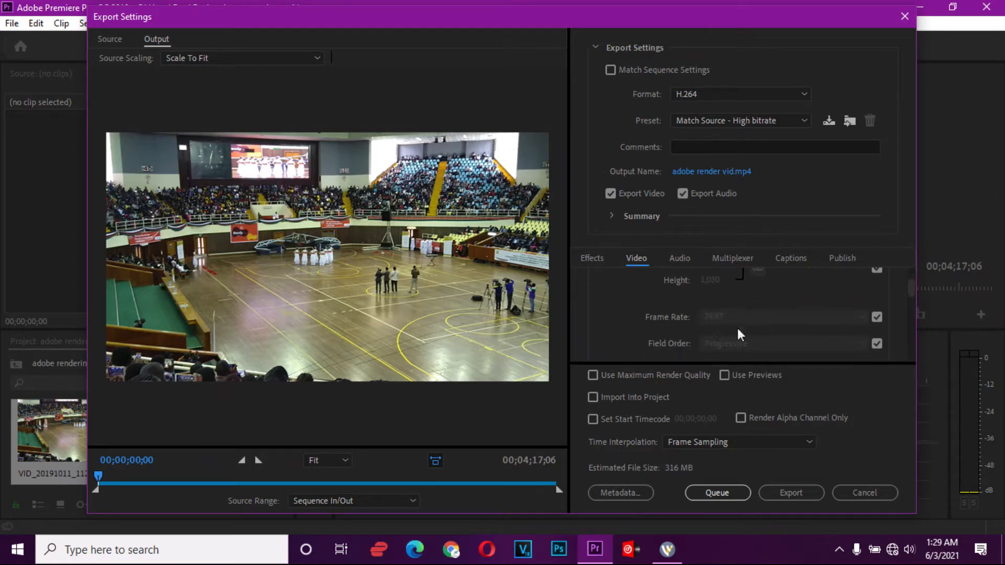
pyautogui.moveTo(723, 314)
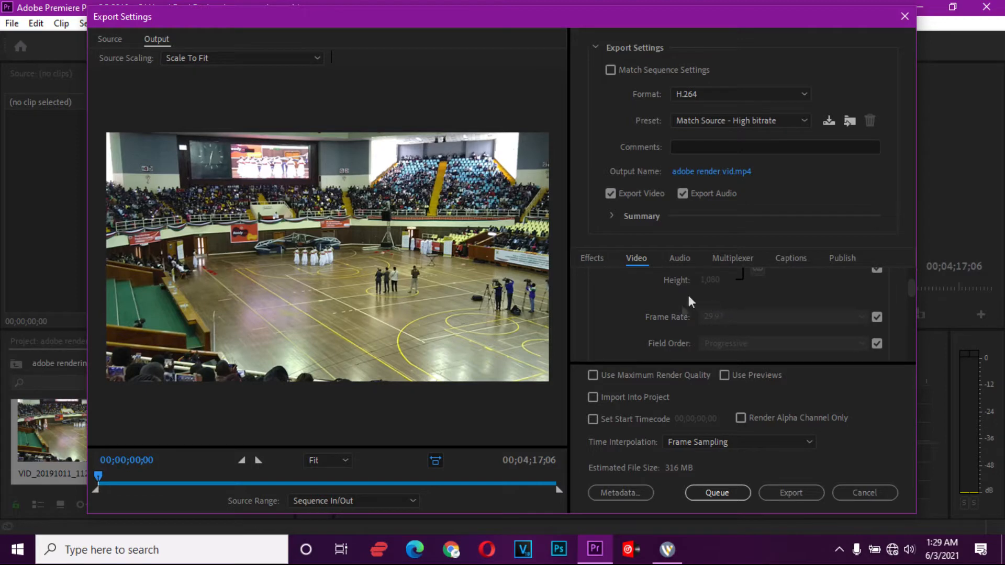
pyautogui.moveTo(717, 328)
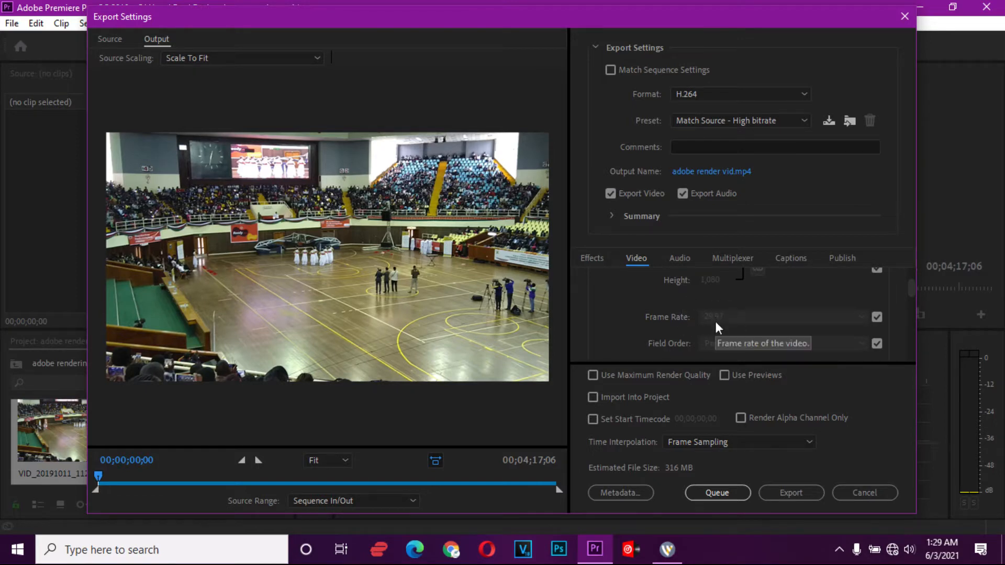
pyautogui.moveTo(858, 328)
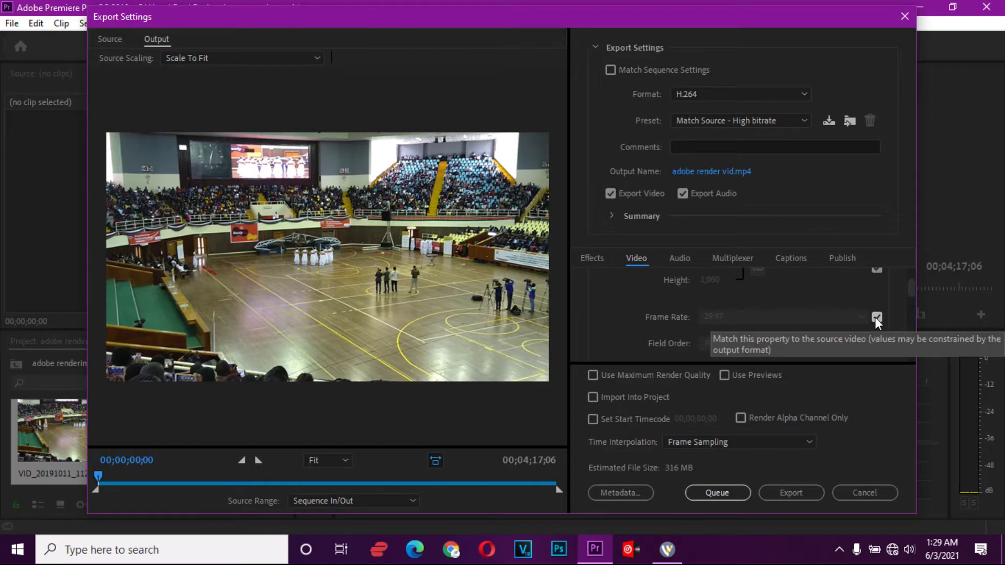
pyautogui.click(877, 317)
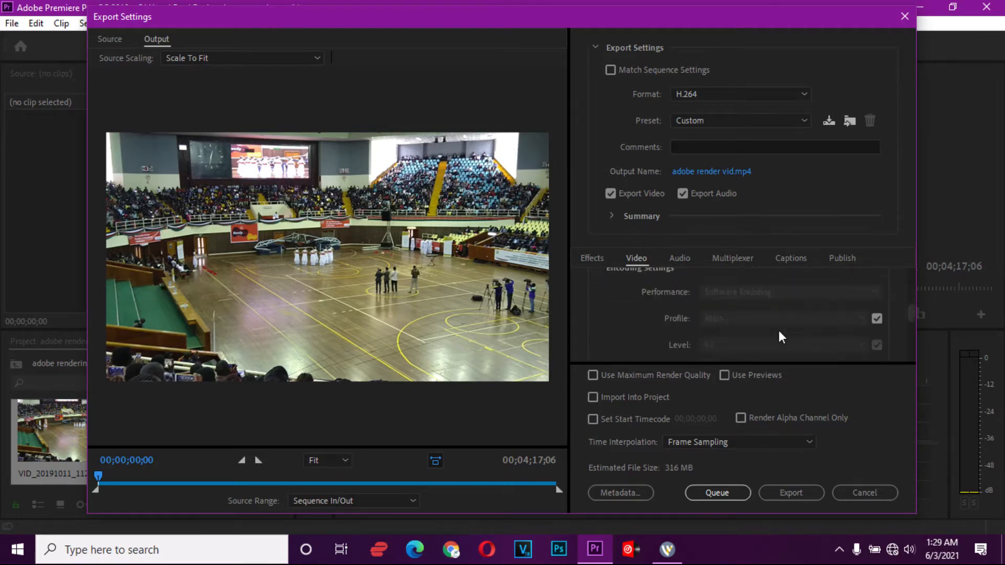
pyautogui.scroll(-3)
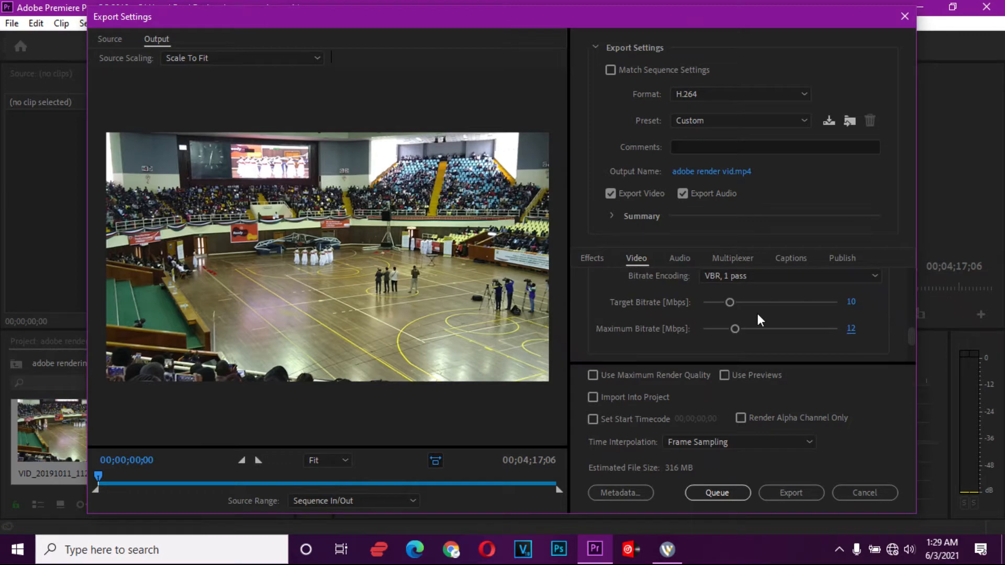
pyautogui.moveTo(867, 314)
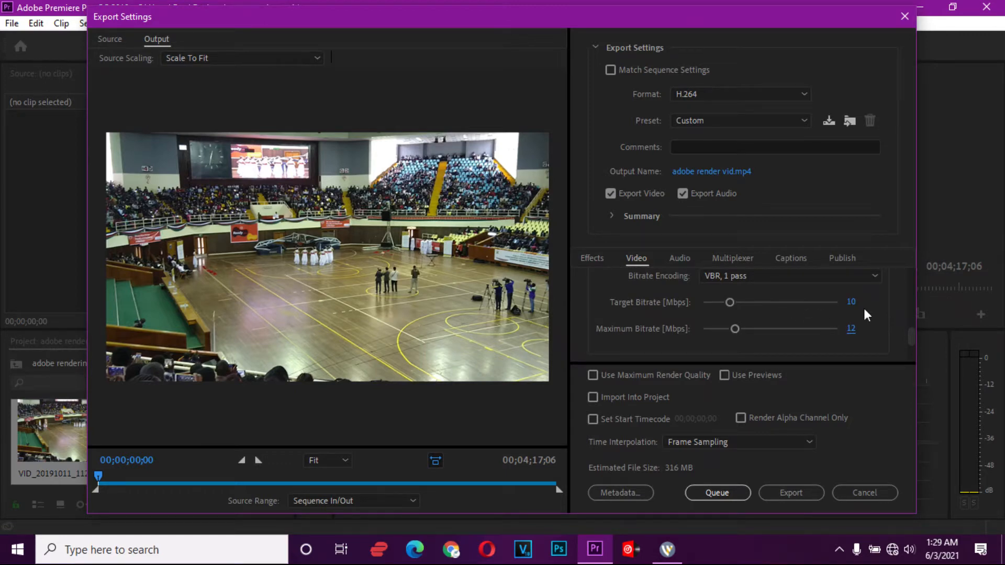
pyautogui.moveTo(858, 351)
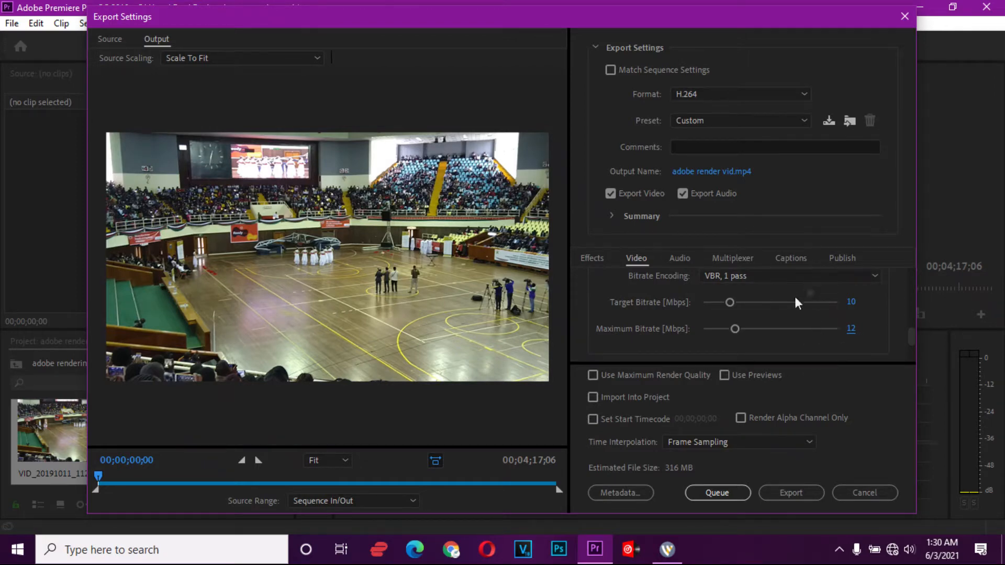
pyautogui.moveTo(760, 282)
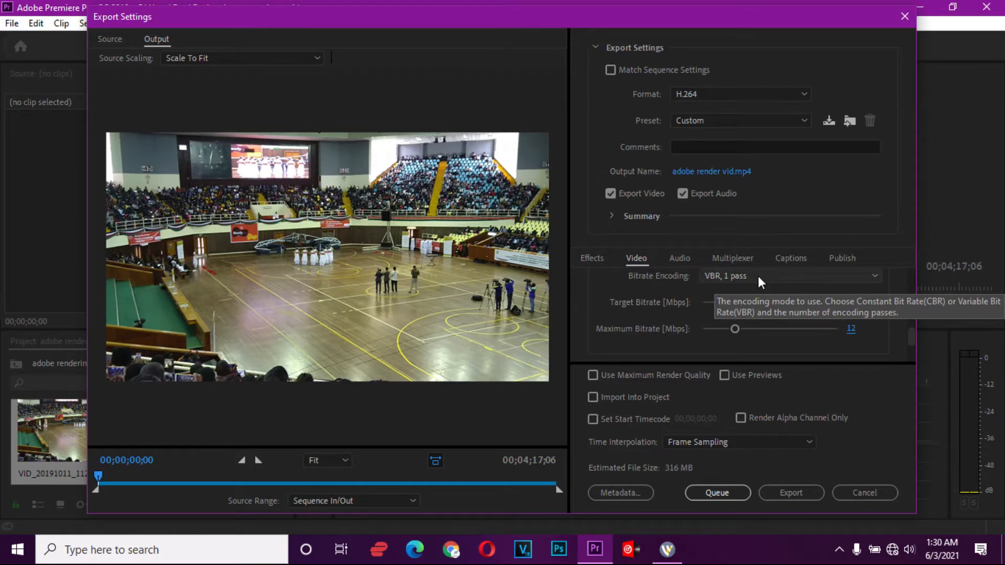
pyautogui.click(679, 258)
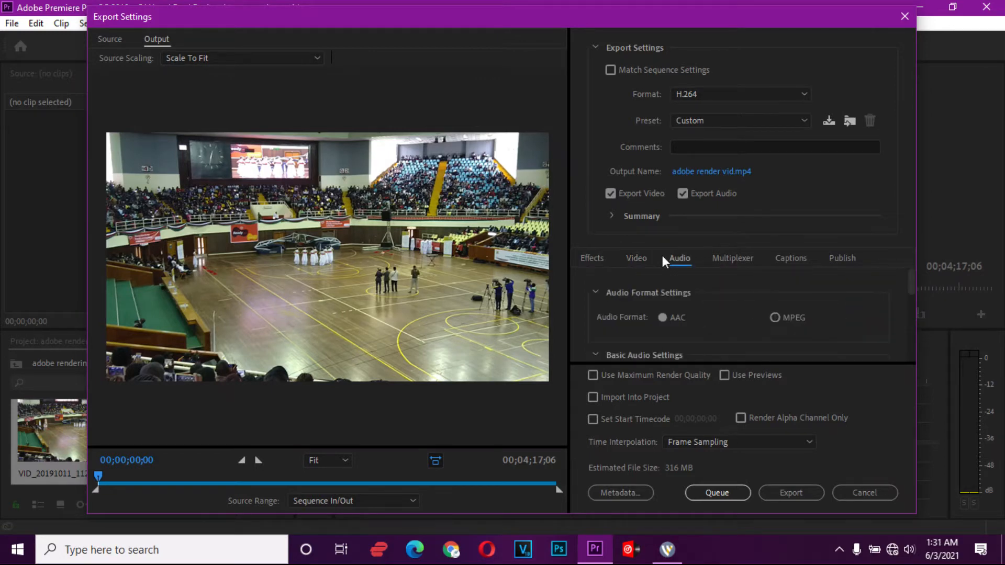
pyautogui.scroll(-3)
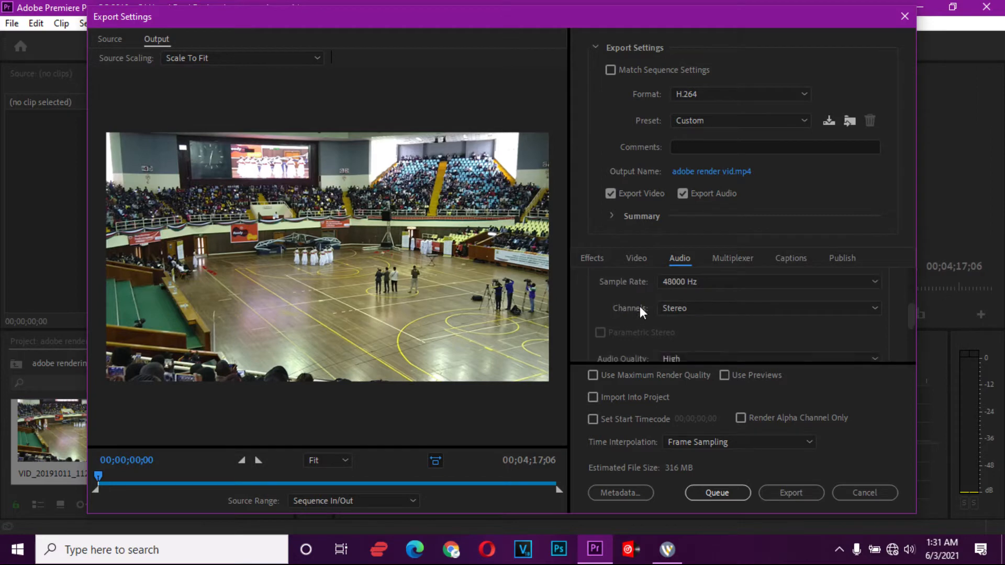
pyautogui.scroll(-3)
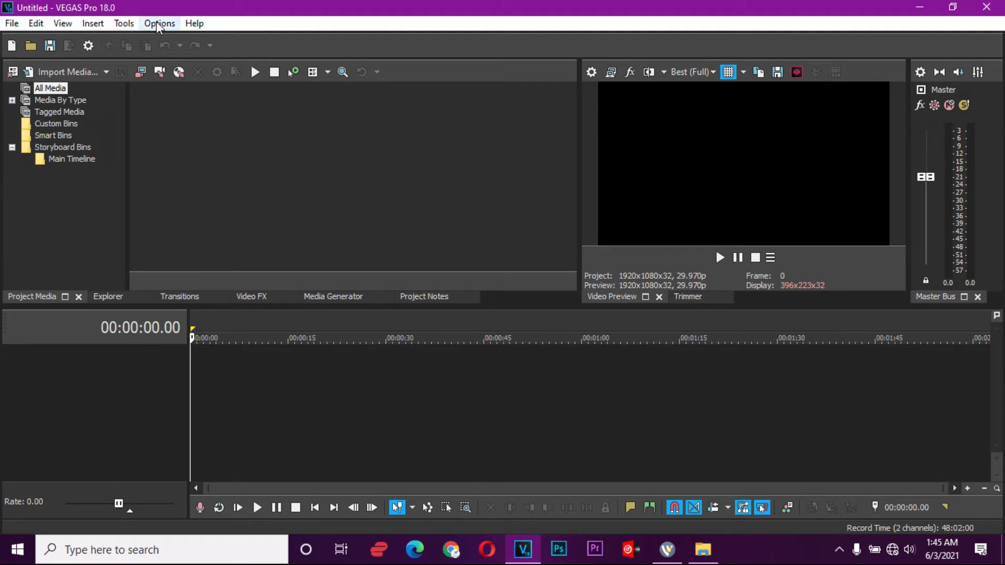
pyautogui.moveTo(11, 23)
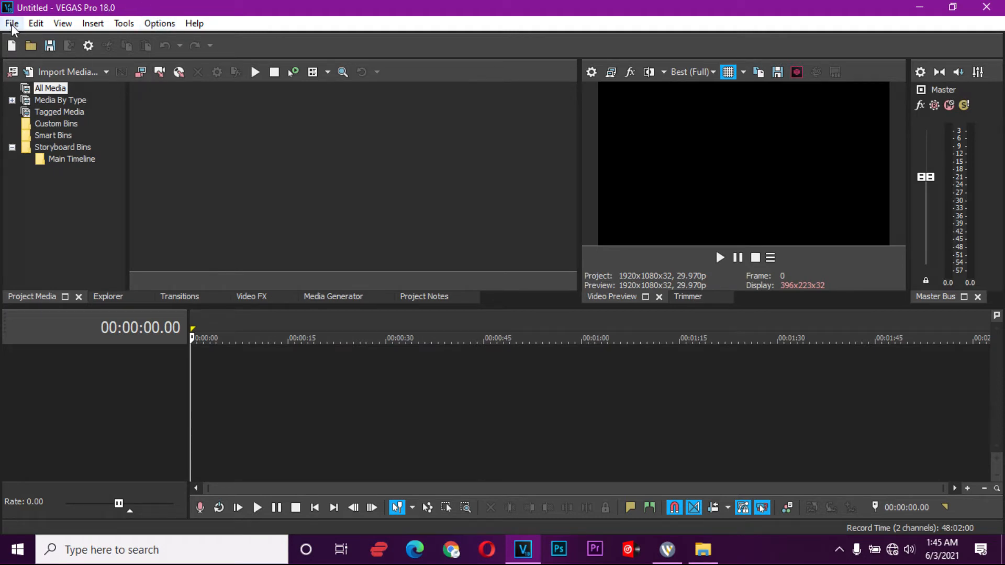
# Open the File menu to import the VID_20191011_112150 clip.
pyautogui.click(11, 23)
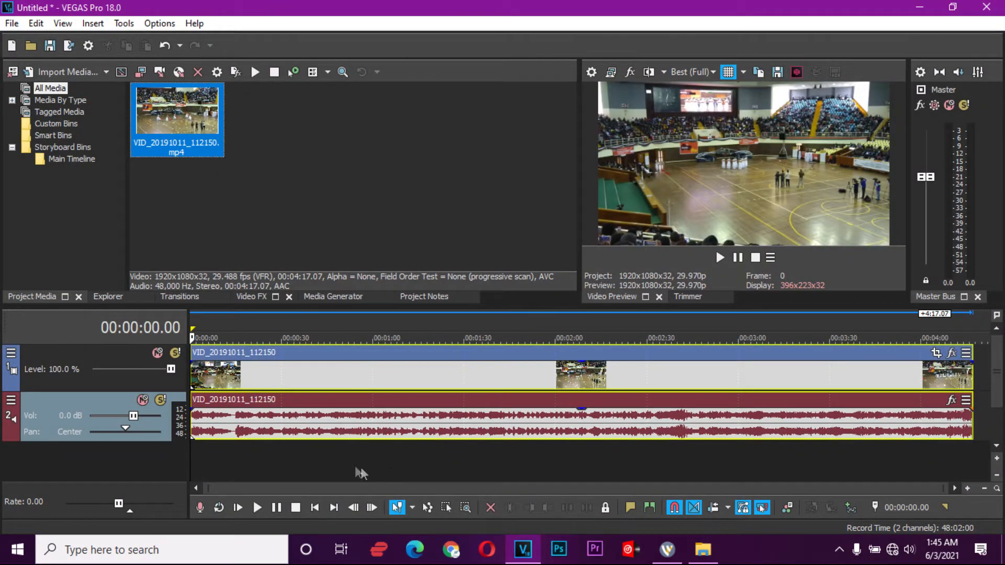
# Open Render As, choose MAGIX AVC/AAC MP4, and browse its templates.
pyautogui.click(10, 23)
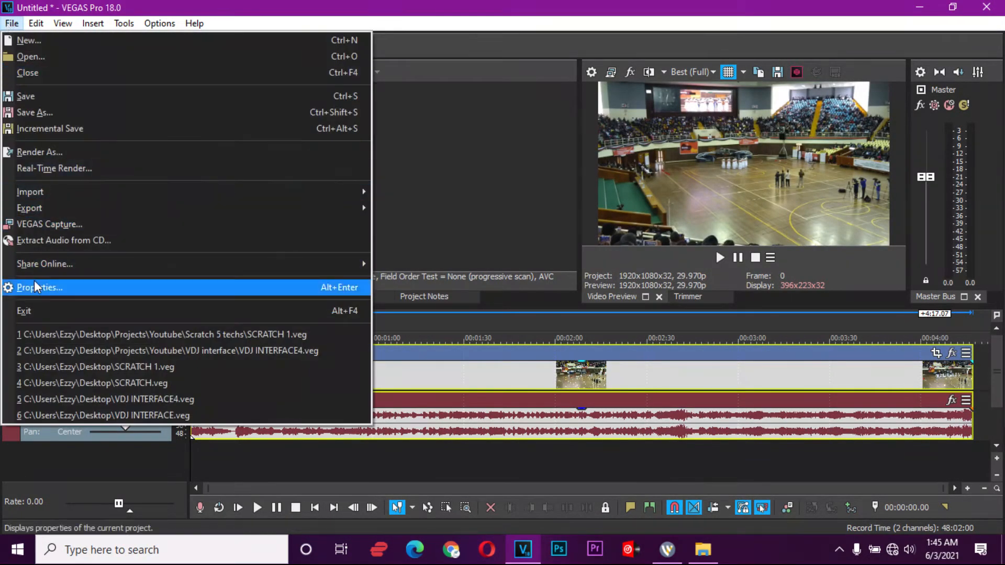
pyautogui.moveTo(31, 192)
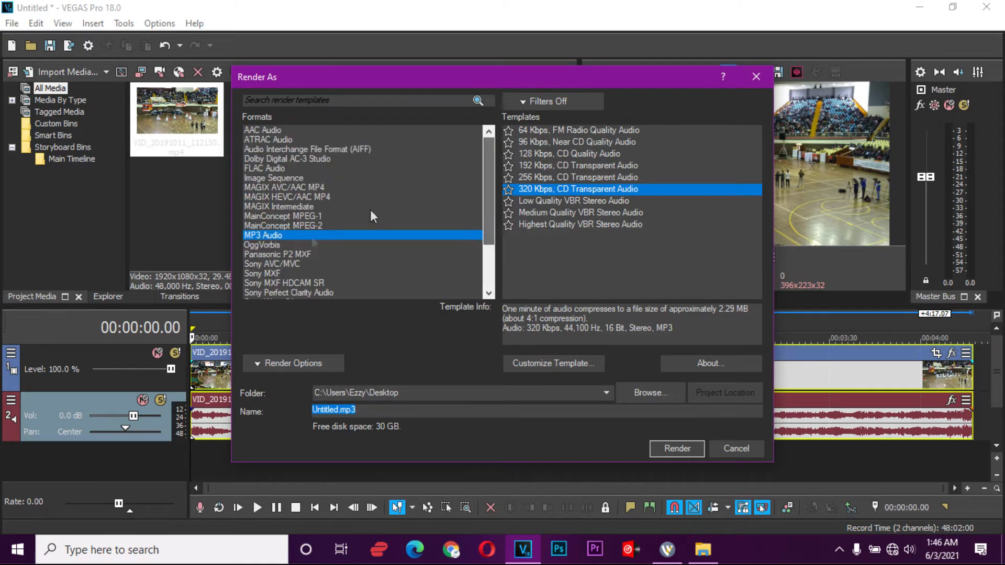
pyautogui.click(284, 187)
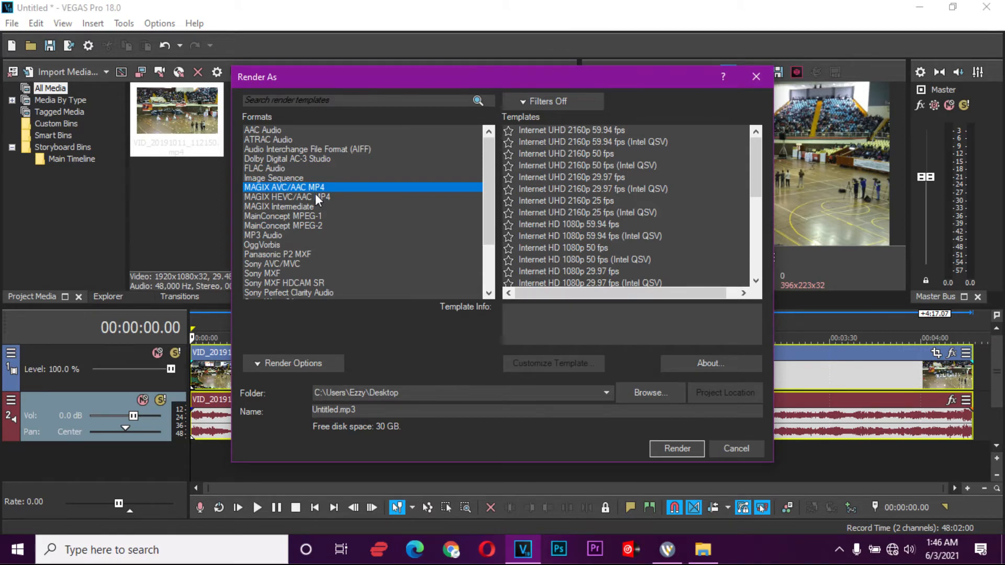
pyautogui.moveTo(289, 196)
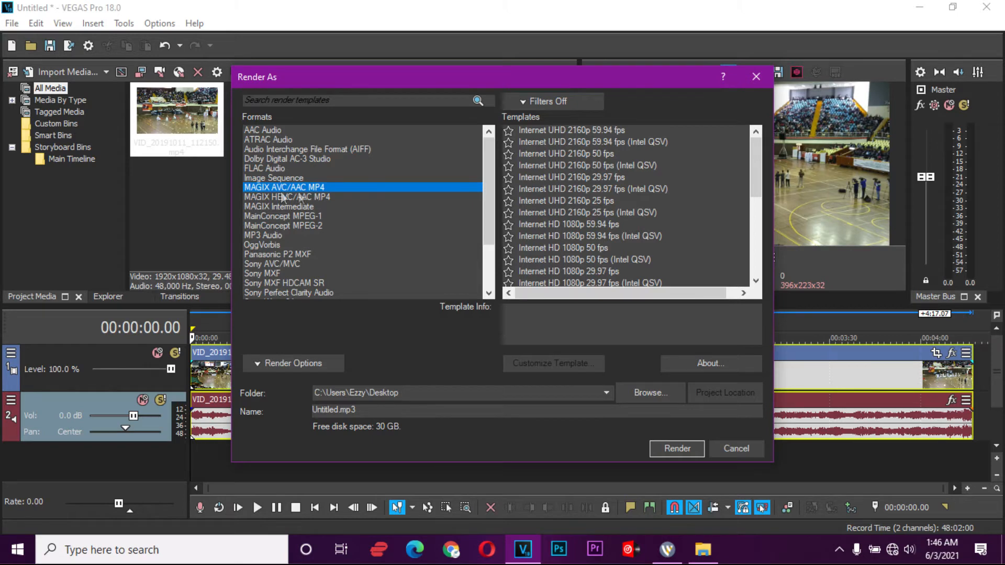
pyautogui.moveTo(271, 181)
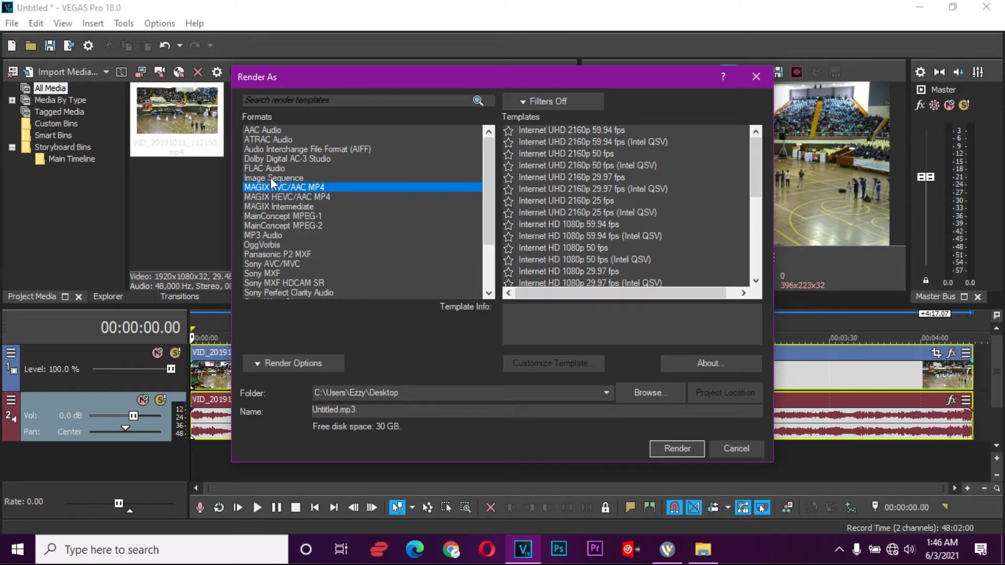
pyautogui.click(568, 200)
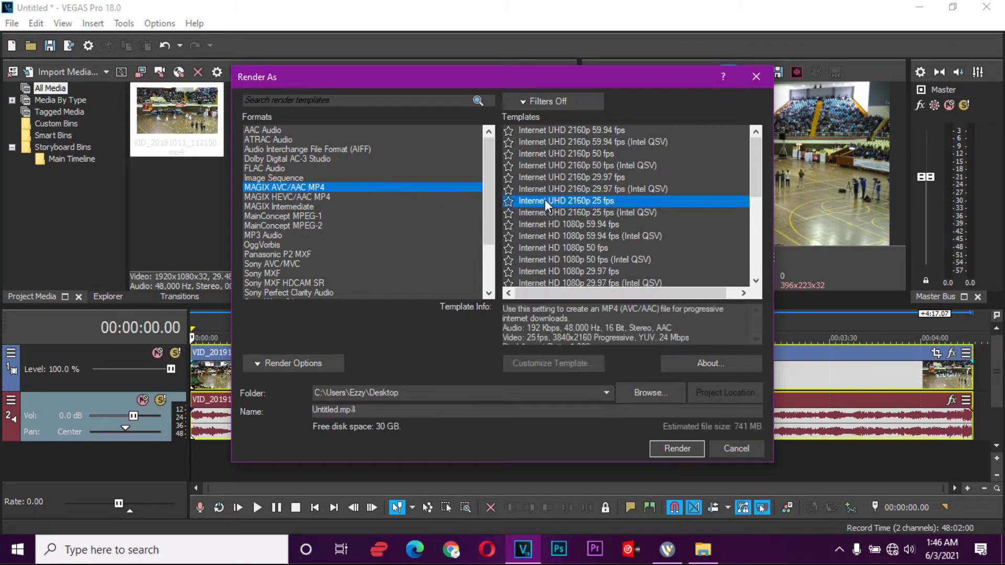
pyautogui.click(585, 260)
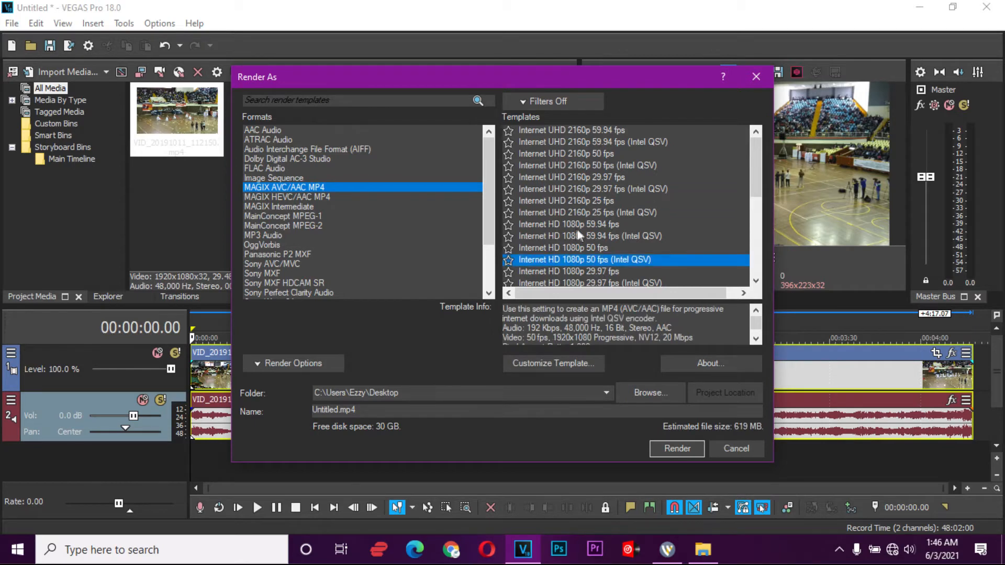
pyautogui.scroll(-3)
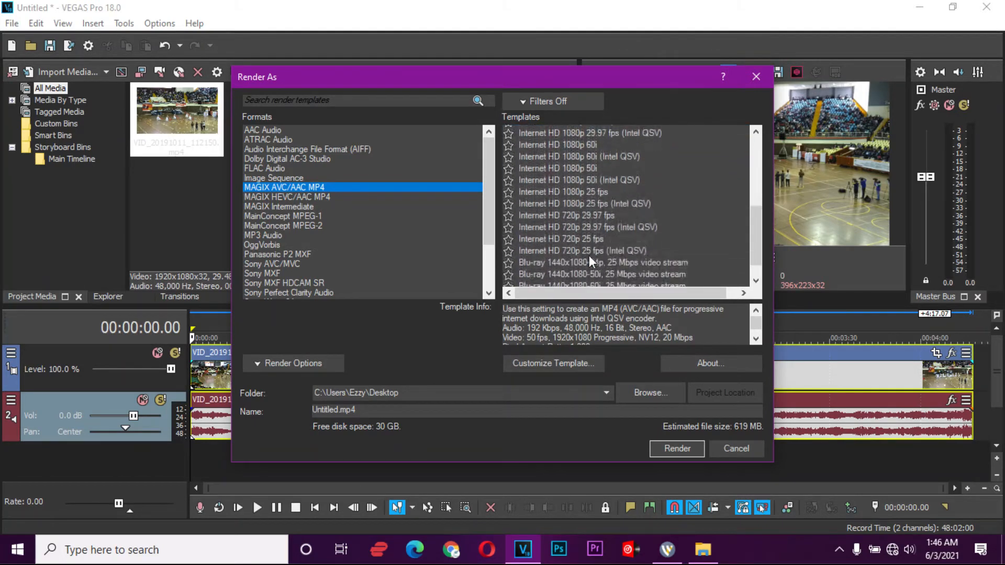
pyautogui.scroll(-3)
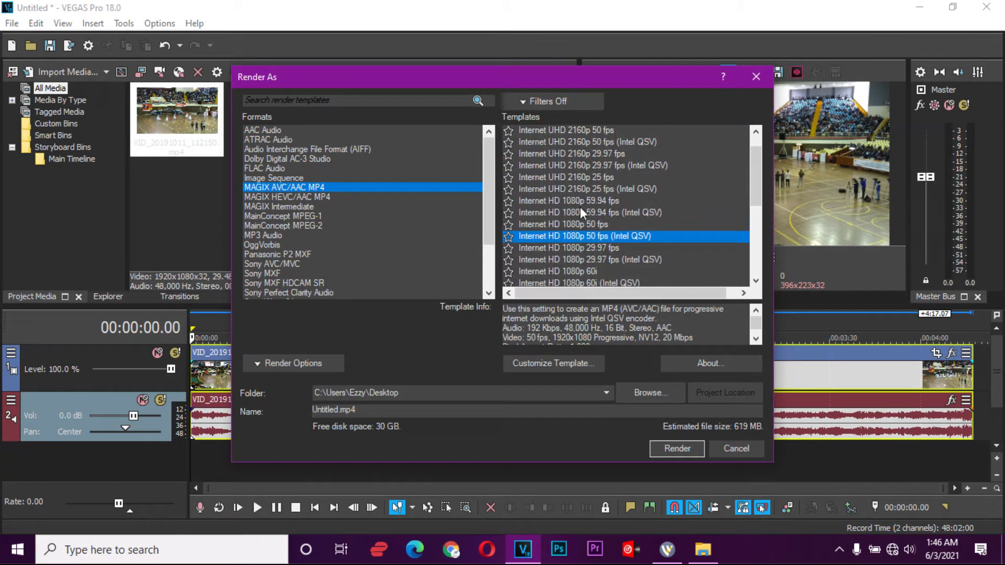
pyautogui.moveTo(590, 265)
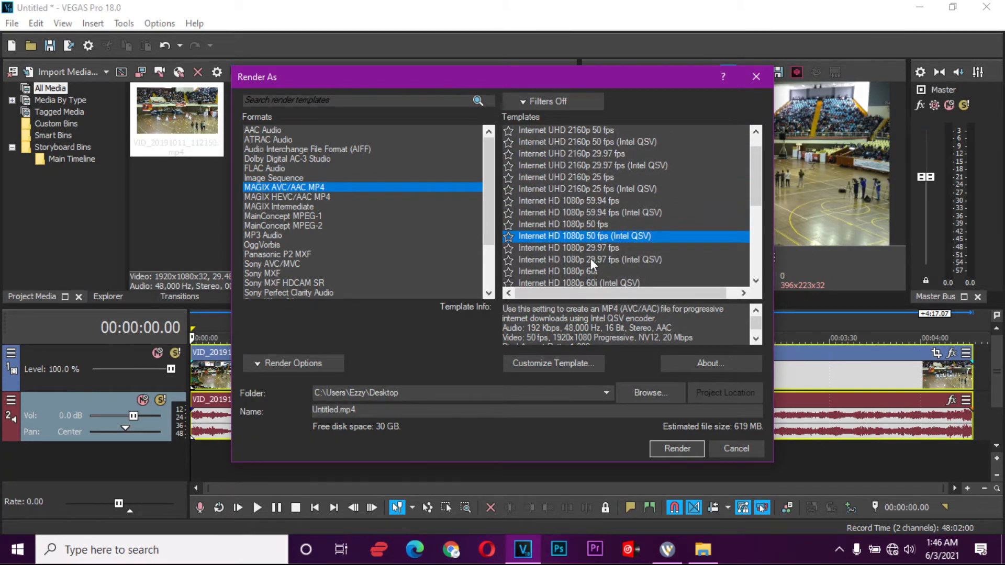
# Select the Internet HD 1080p 29.97 fps (Intel QSV) template and customize it.
pyautogui.click(590, 260)
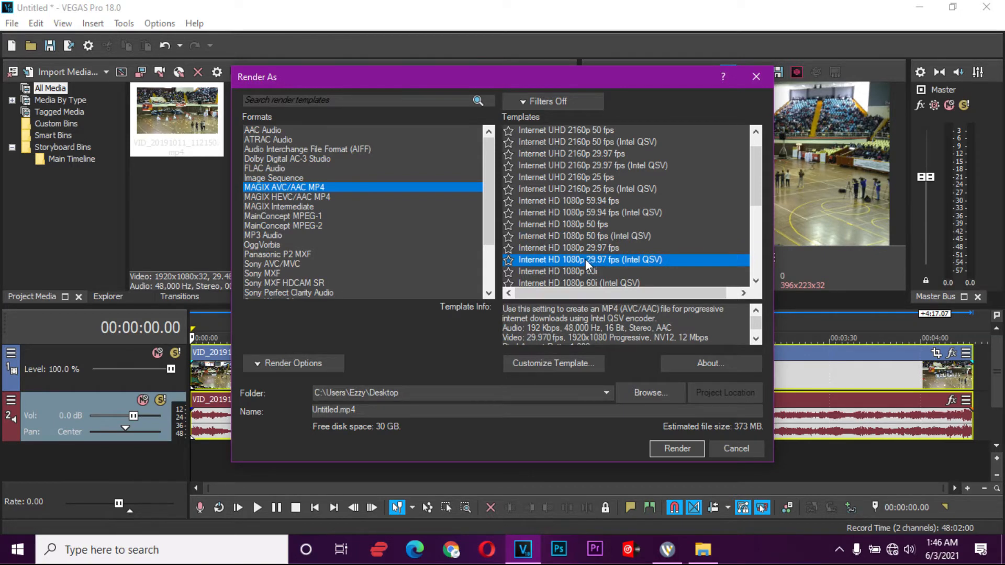
pyautogui.moveTo(593, 268)
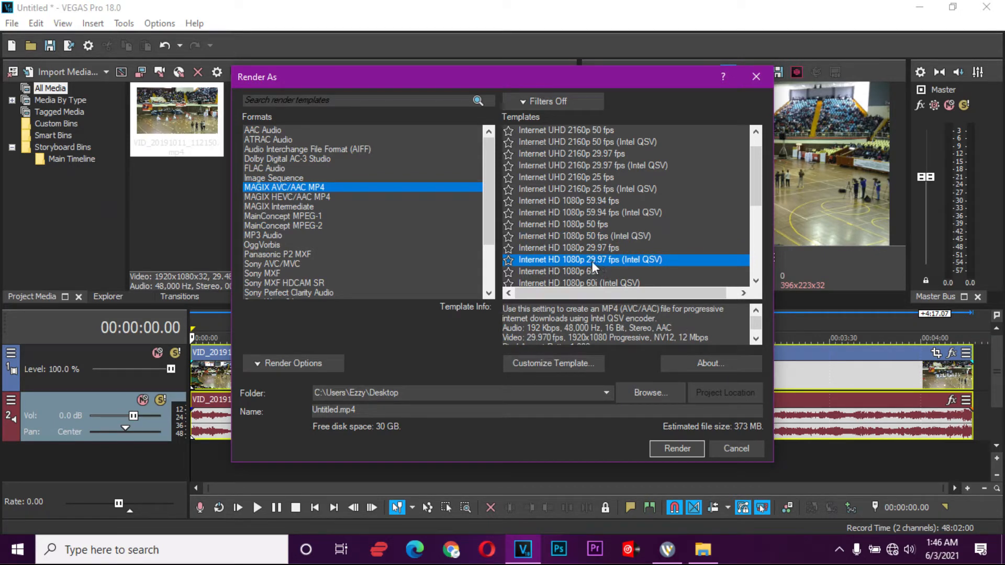
pyautogui.moveTo(627, 269)
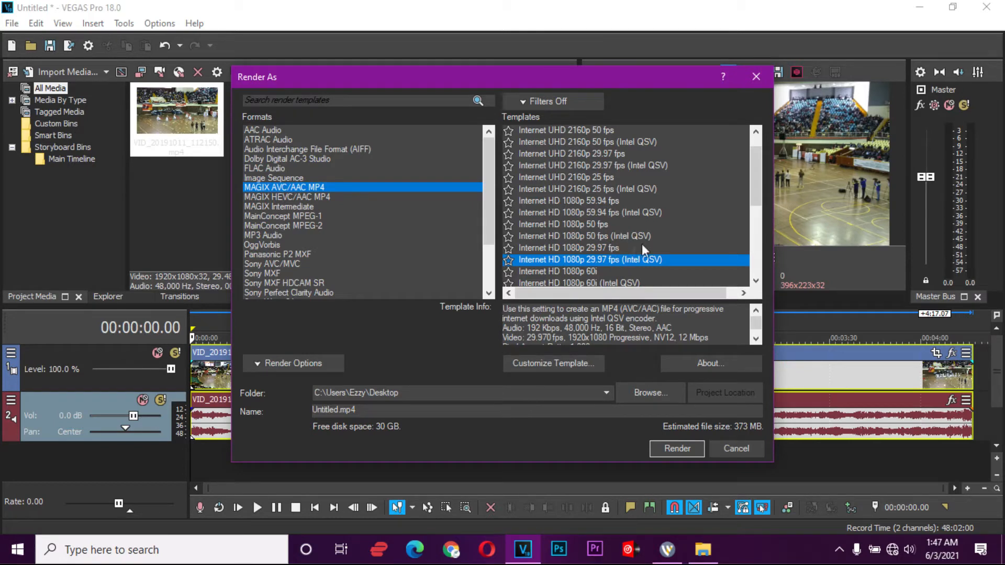
pyautogui.moveTo(605, 269)
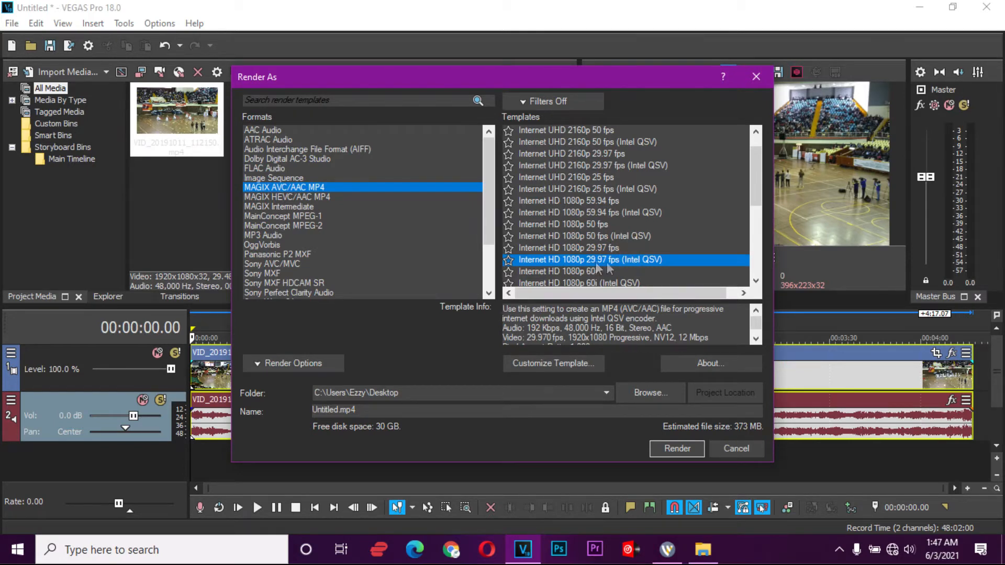
pyautogui.moveTo(632, 268)
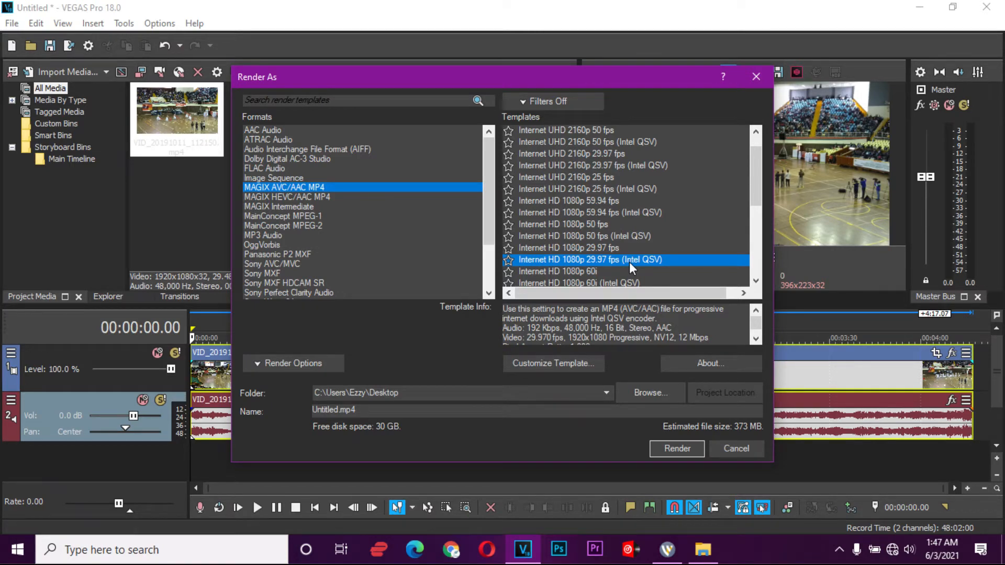
pyautogui.click(568, 248)
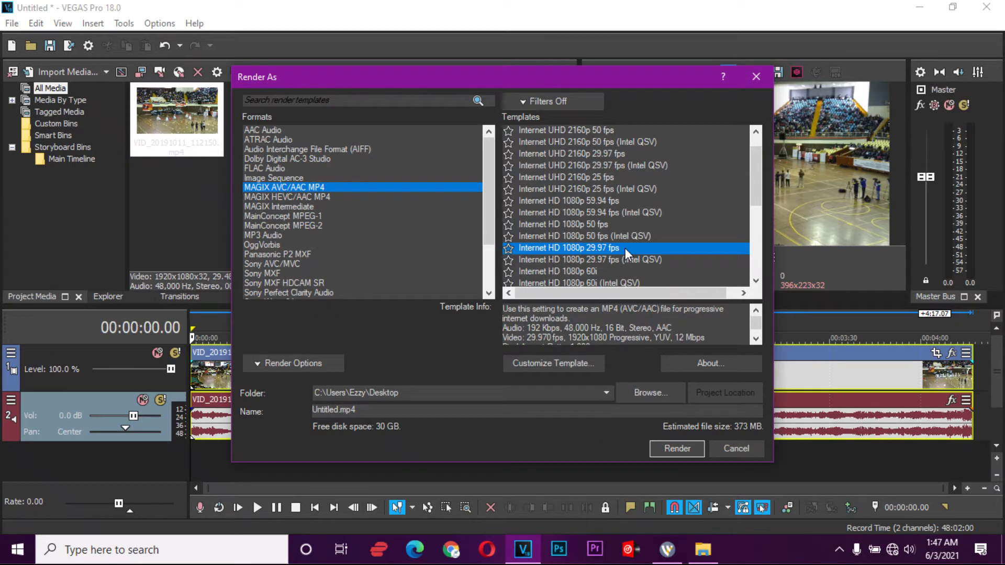
pyautogui.moveTo(643, 299)
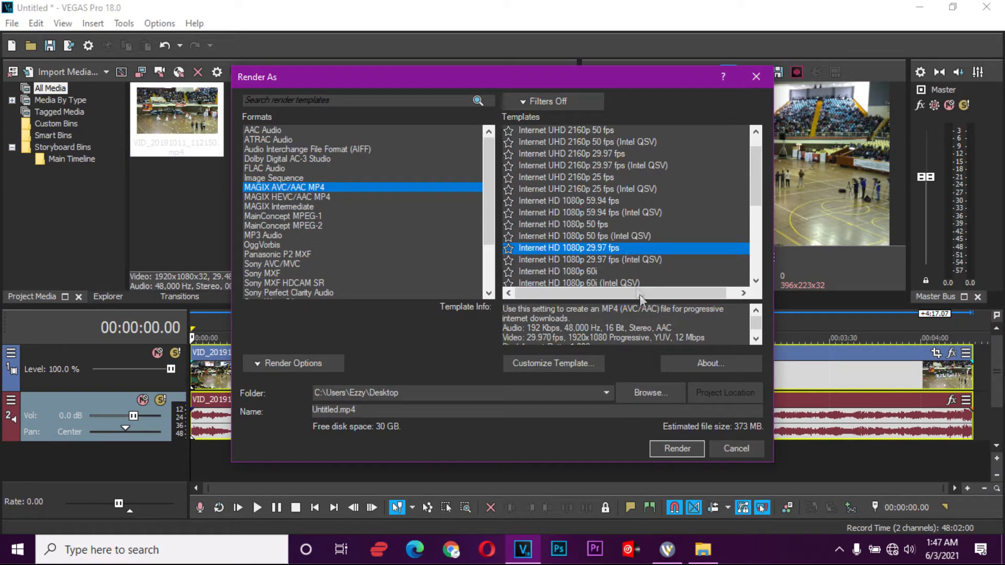
pyautogui.click(590, 260)
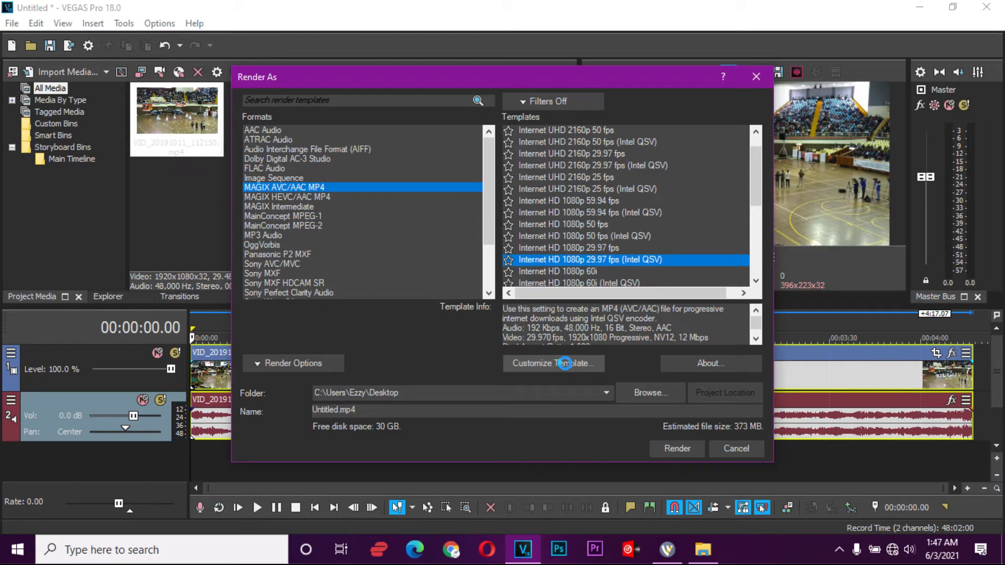
pyautogui.click(553, 363)
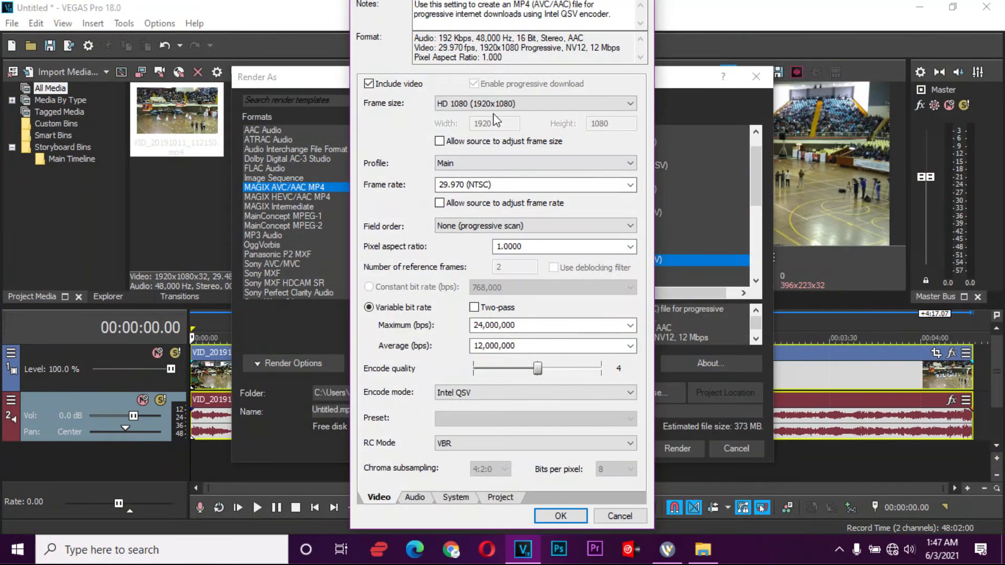
# Switch the custom template's video encoding to variable bitrate.
pyautogui.click(536, 103)
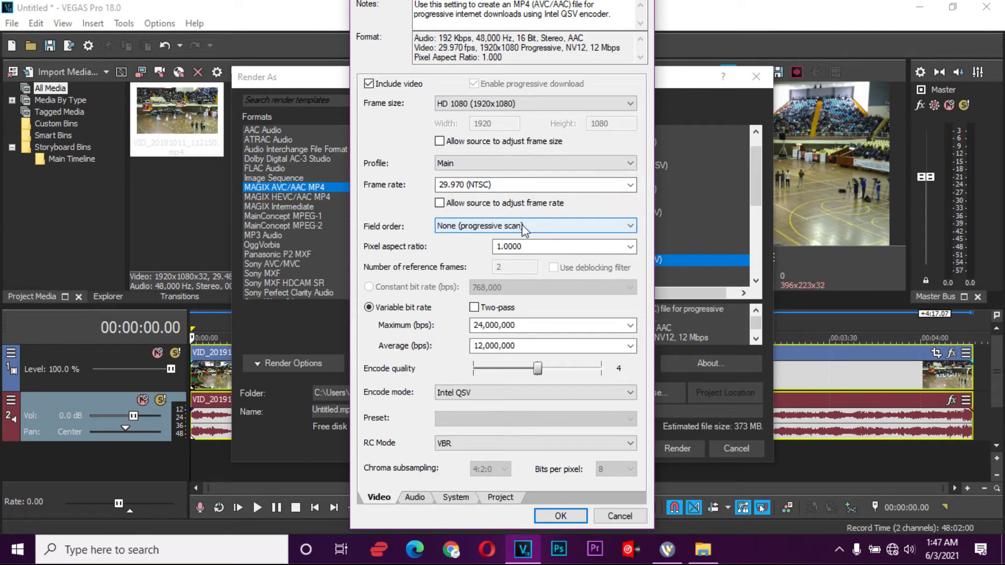
pyautogui.moveTo(457, 231)
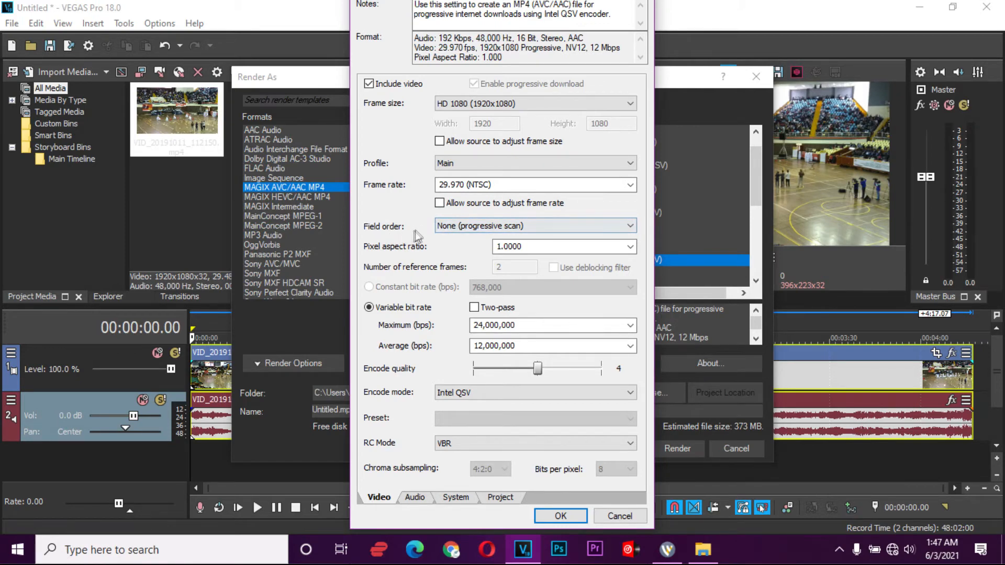
pyautogui.click(565, 246)
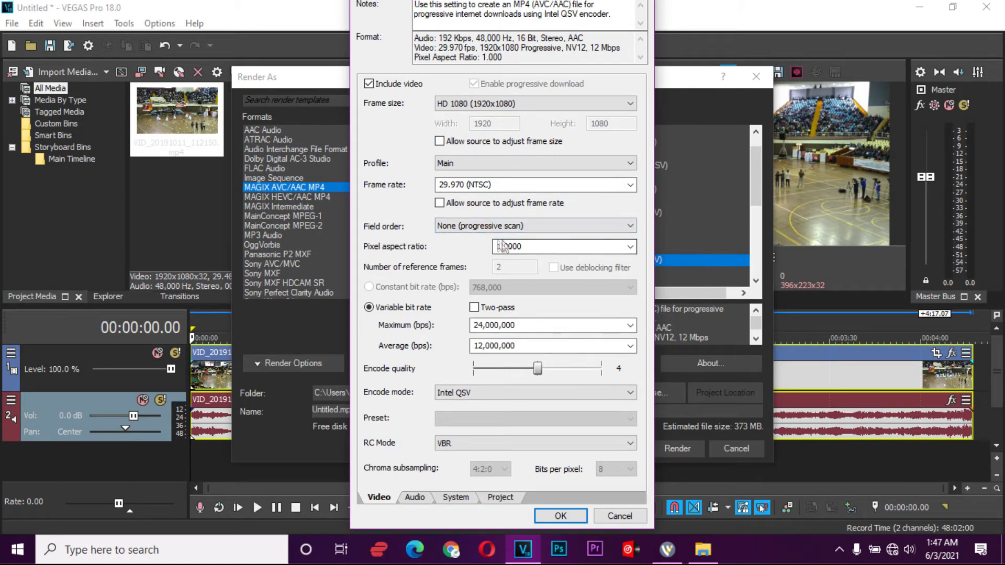
pyautogui.click(564, 246)
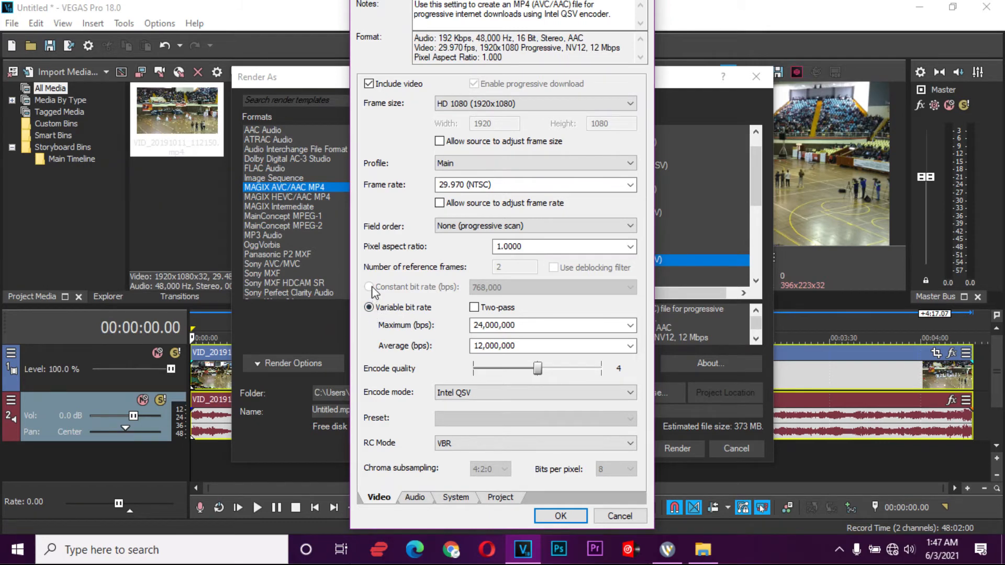
pyautogui.click(369, 308)
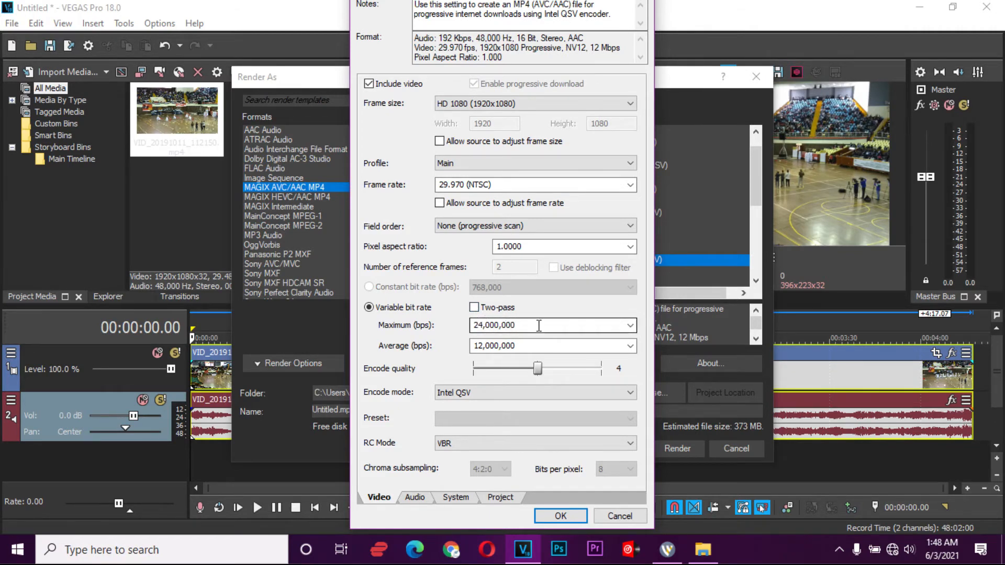
# Set the average bitrate to 10,000,000 and maximum to 12,000,000 bps.
pyautogui.click(630, 346)
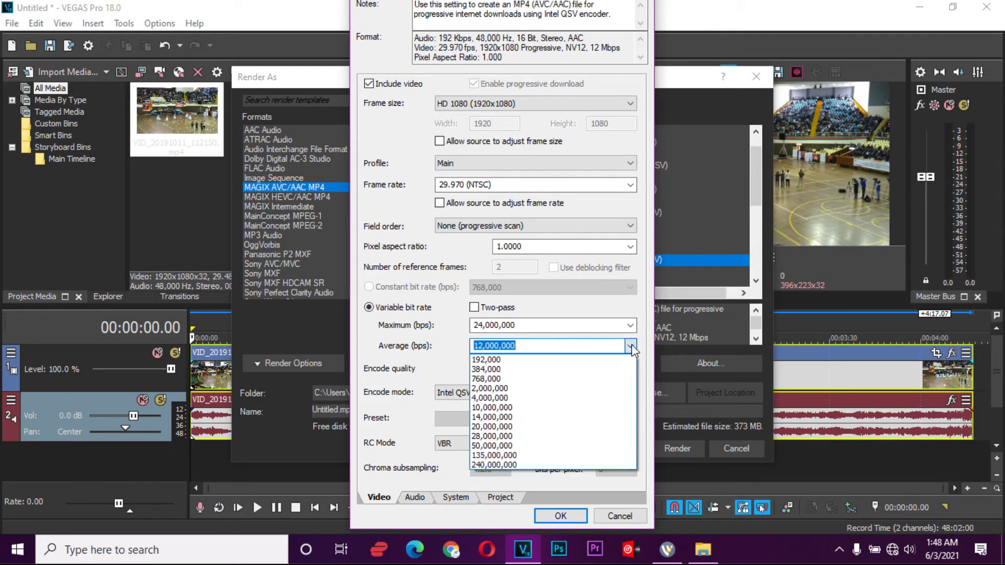
pyautogui.click(492, 409)
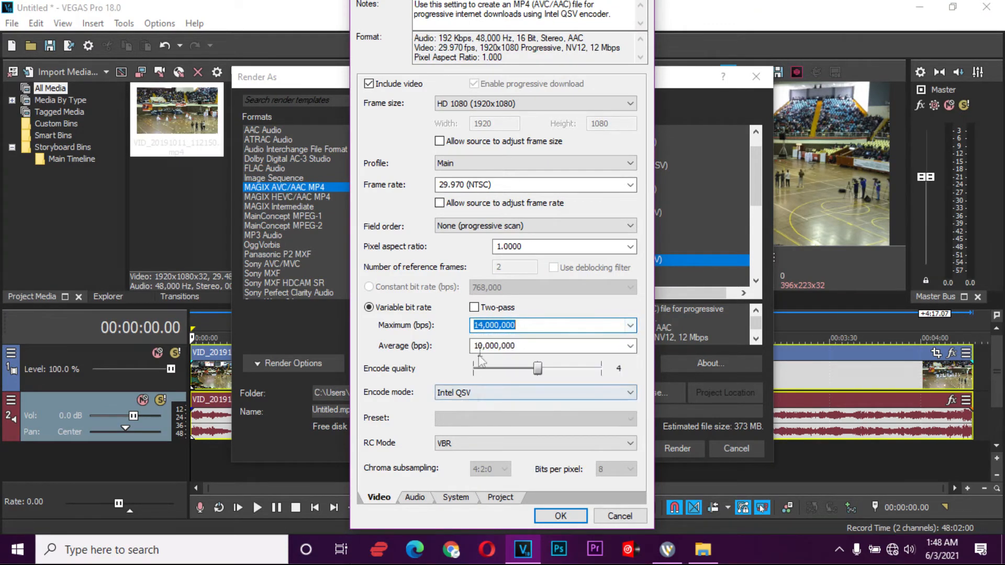
pyautogui.click(484, 325)
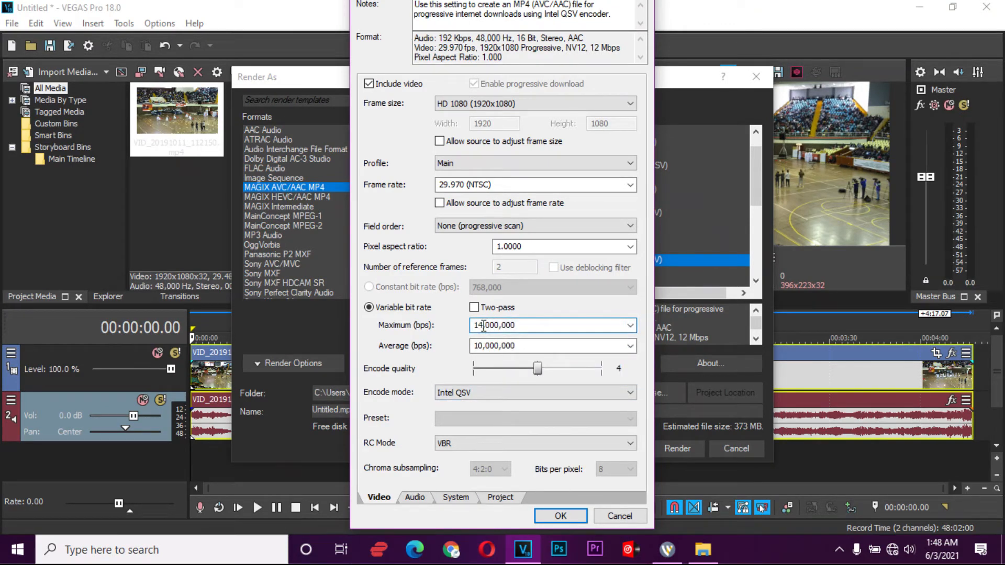
pyautogui.write('12,000,000')
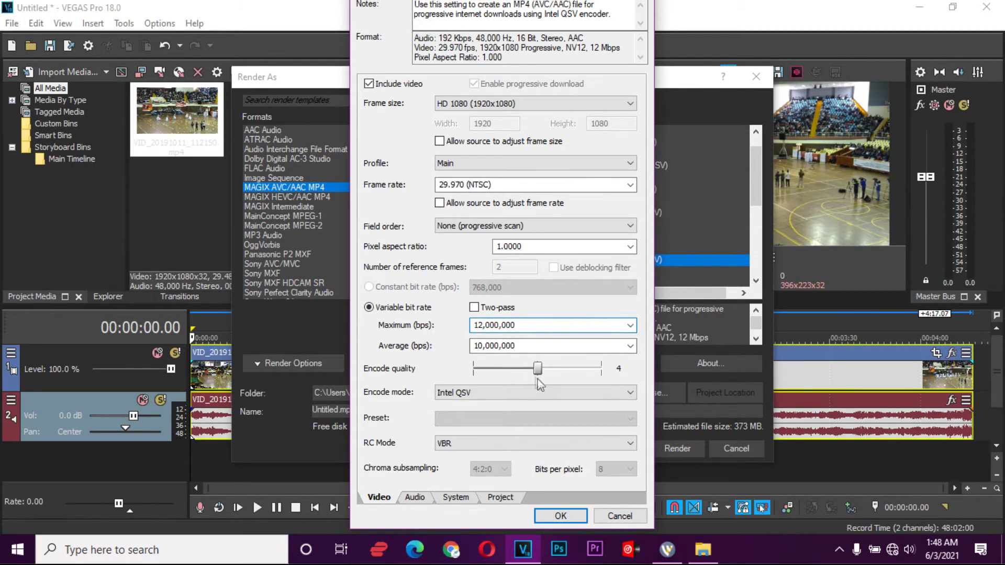
pyautogui.click(535, 392)
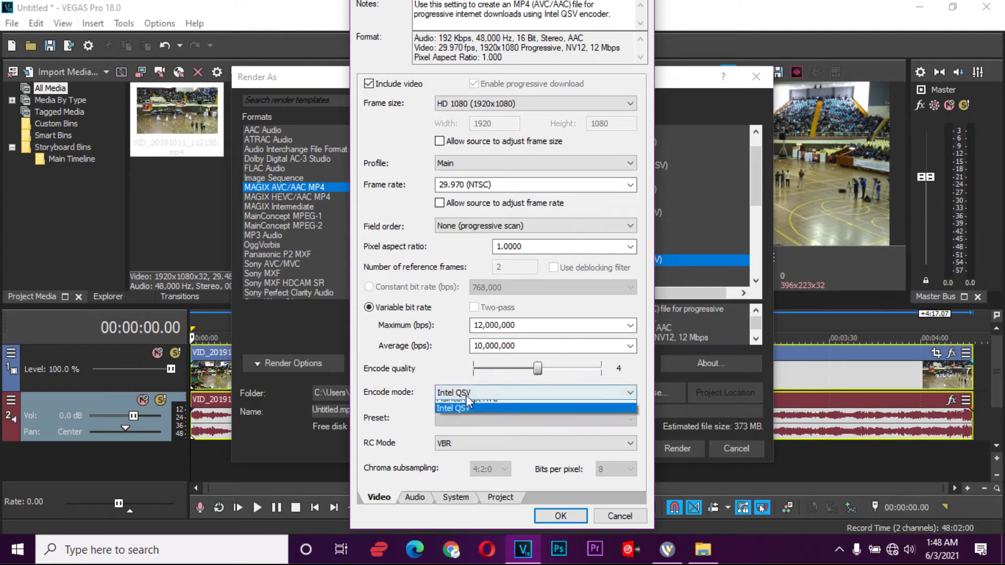
pyautogui.click(452, 408)
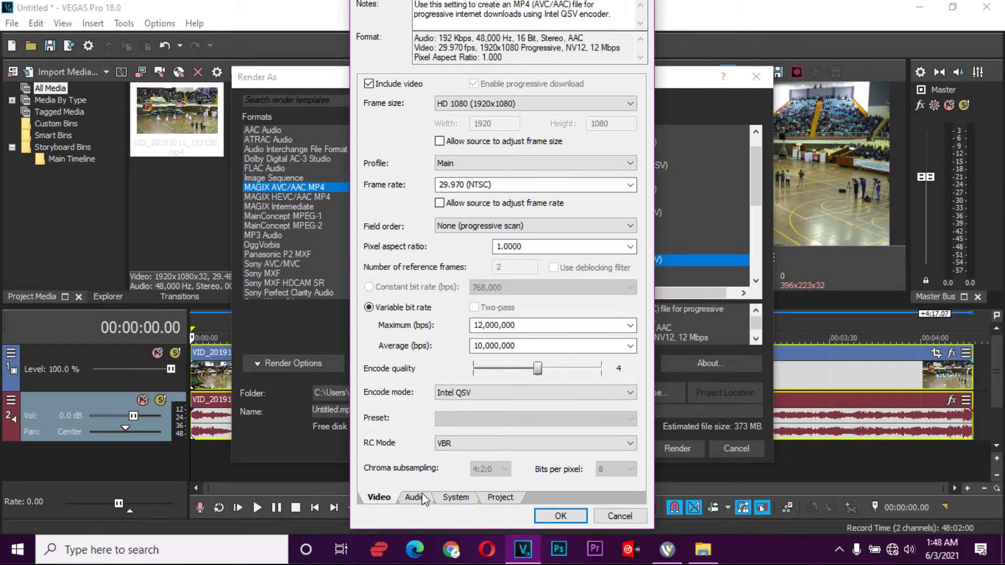
# Set the audio bitrate to 320,000 bps, then review the System and Project settings.
pyautogui.click(416, 497)
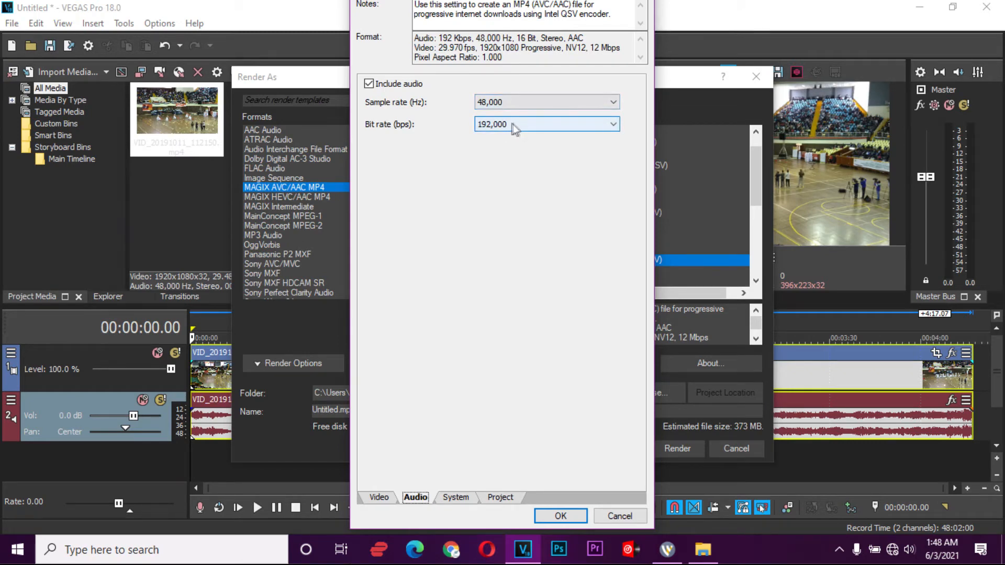
pyautogui.click(612, 123)
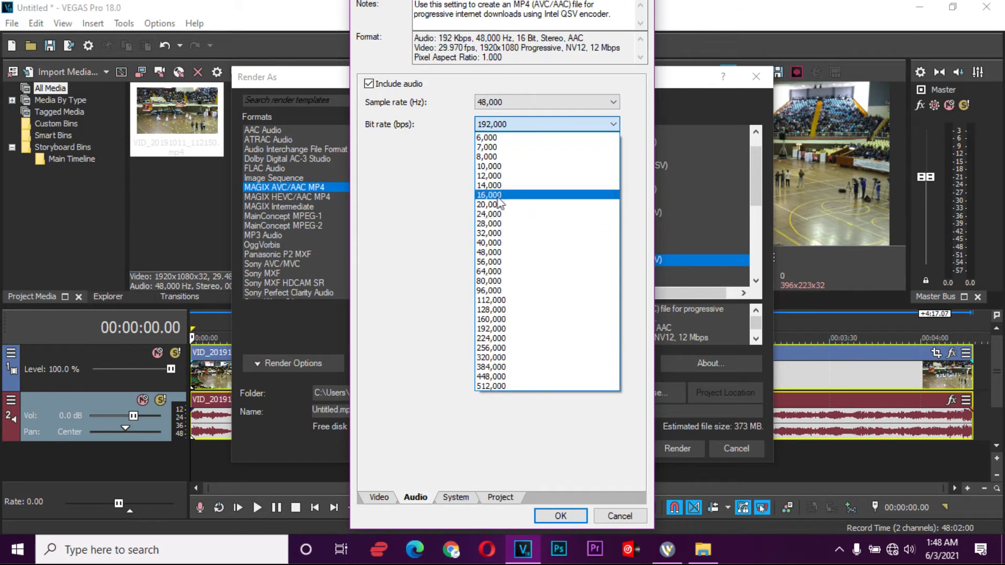
pyautogui.moveTo(489, 205)
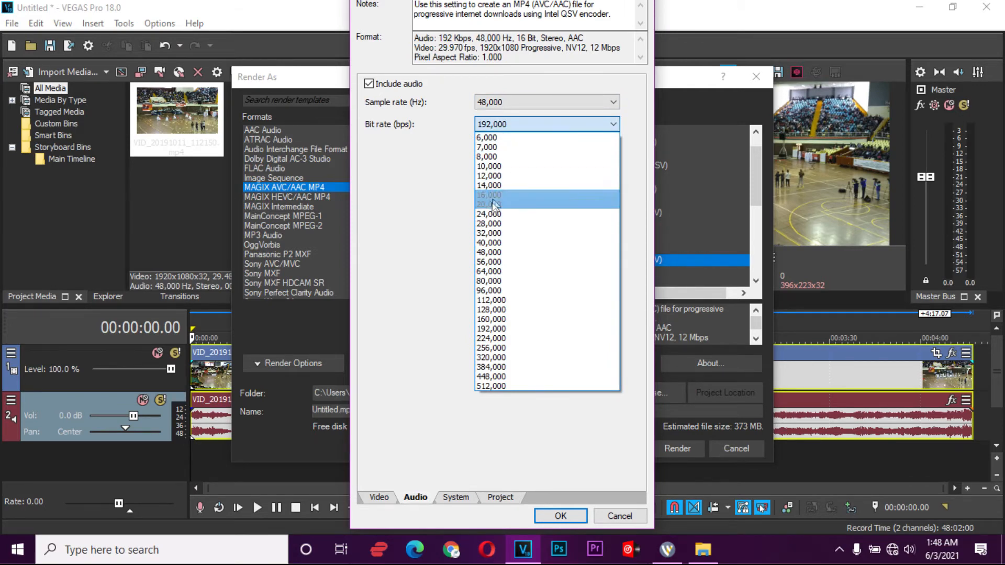
pyautogui.moveTo(486, 319)
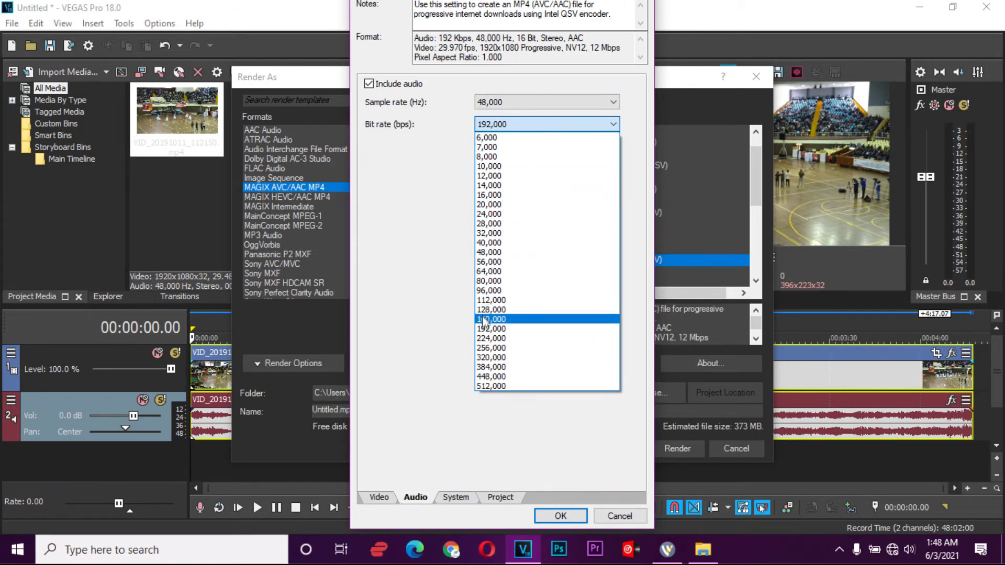
pyautogui.click(490, 357)
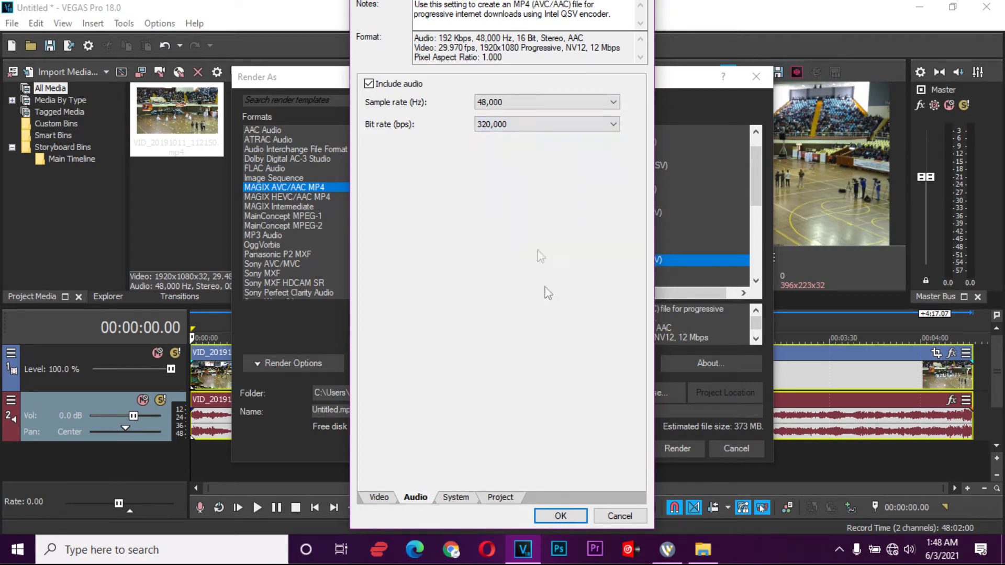
pyautogui.click(456, 497)
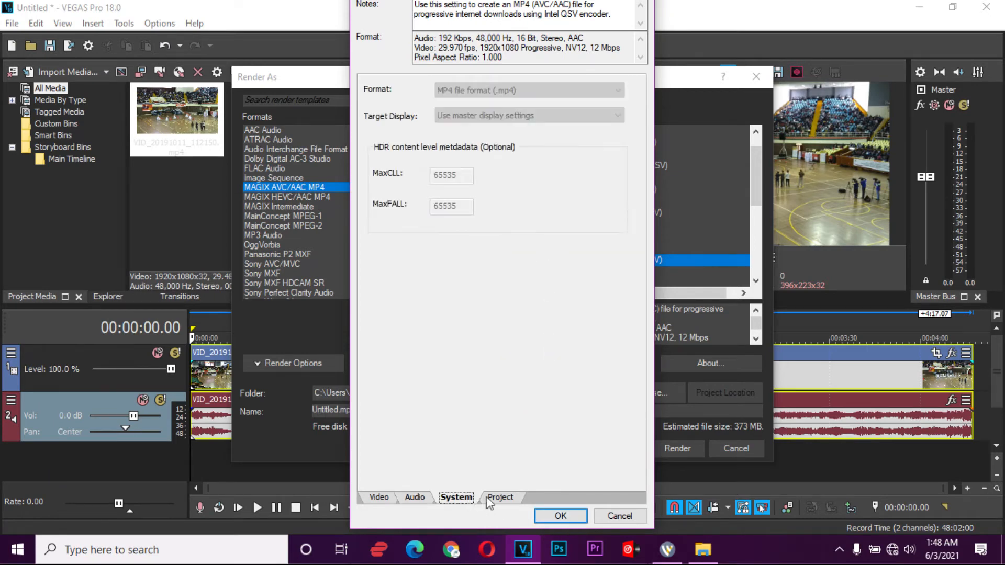
pyautogui.click(500, 497)
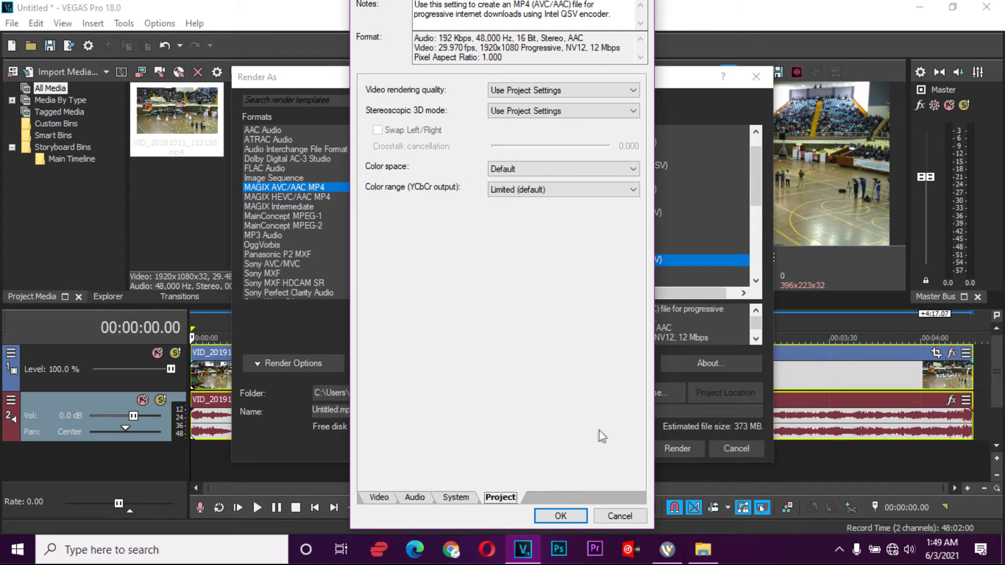
pyautogui.moveTo(641, 246)
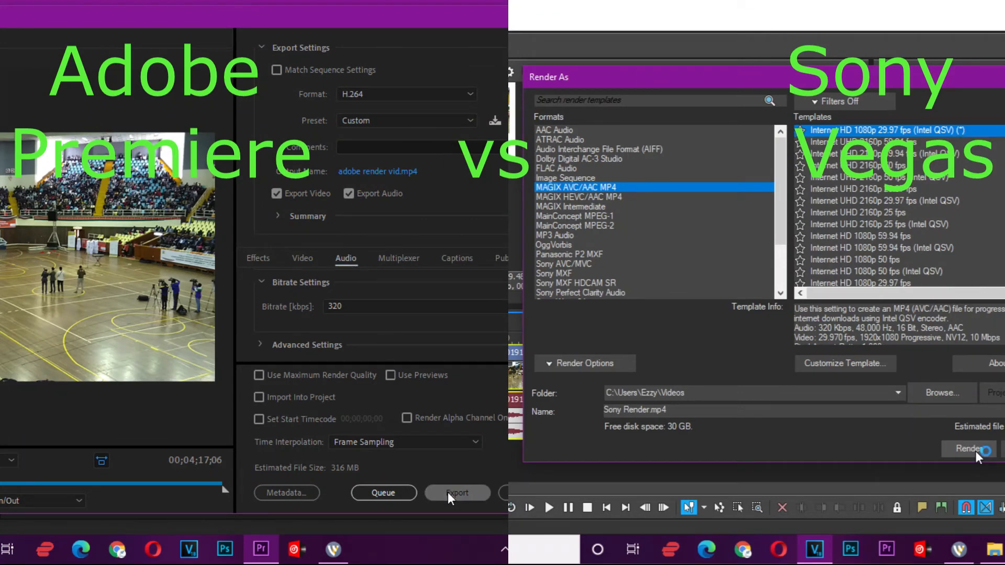
# Start the Premiere export and render Sony Render.mp4 in VEGAS.
pyautogui.click(457, 493)
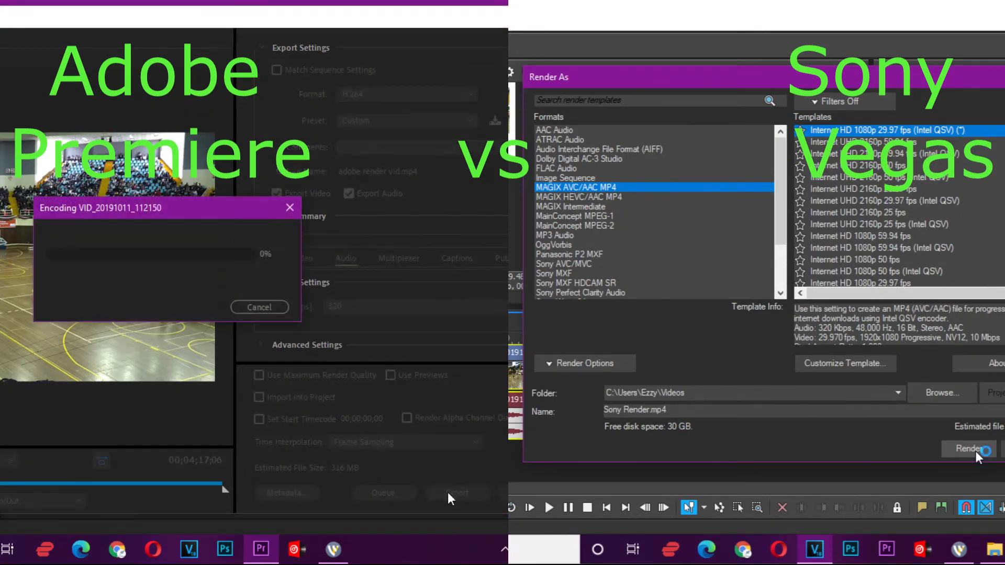
pyautogui.click(969, 449)
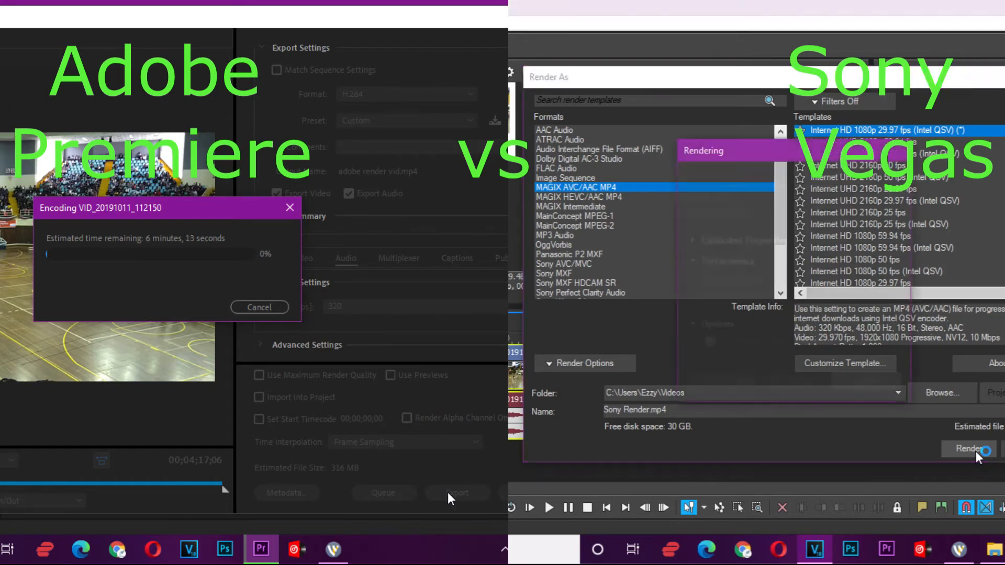
pyautogui.click(969, 449)
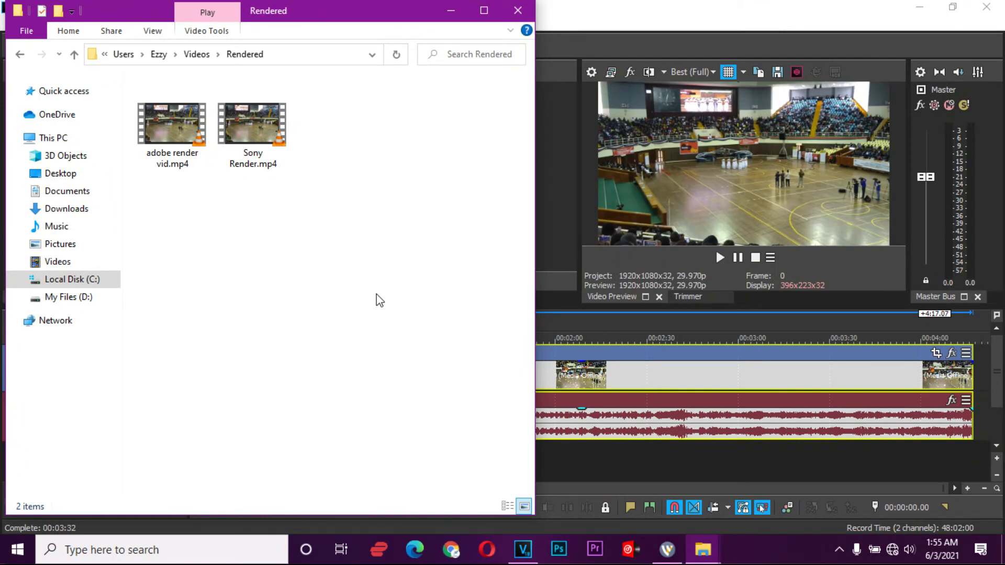
pyautogui.moveTo(265, 222)
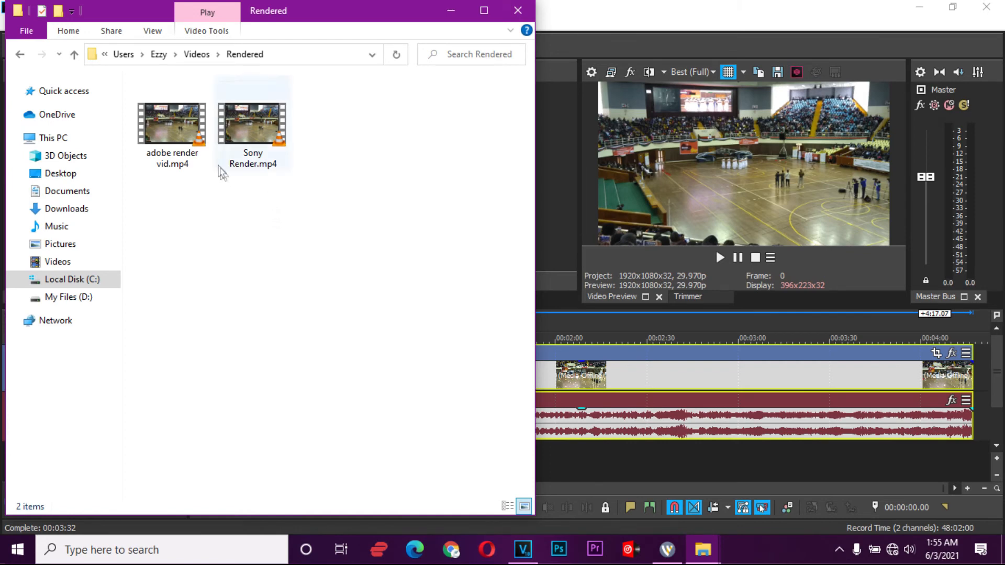
# Check adobe render vid.mp4's size, then play Sony Render.mp4 in VLC.
pyautogui.click(172, 124)
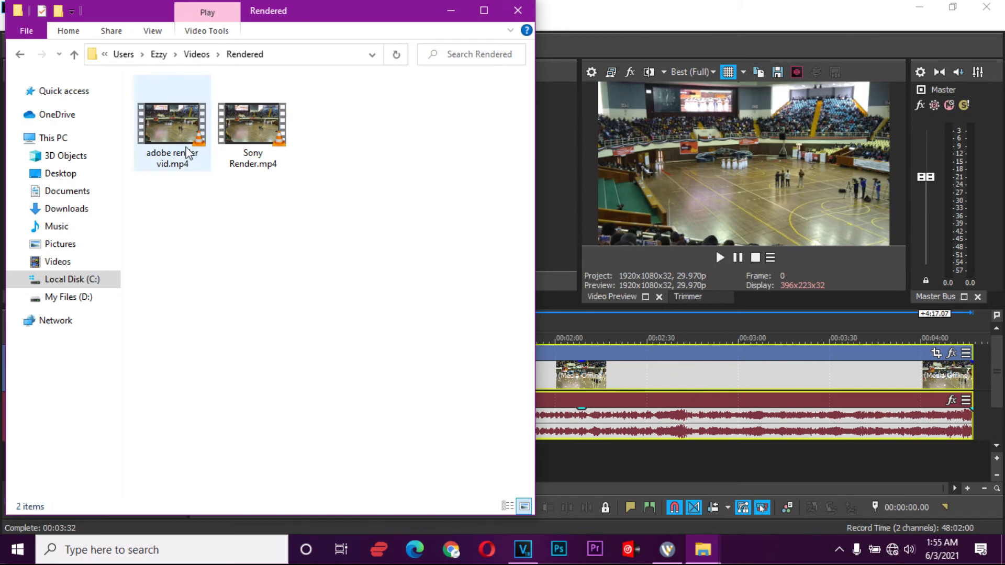
pyautogui.moveTo(186, 154)
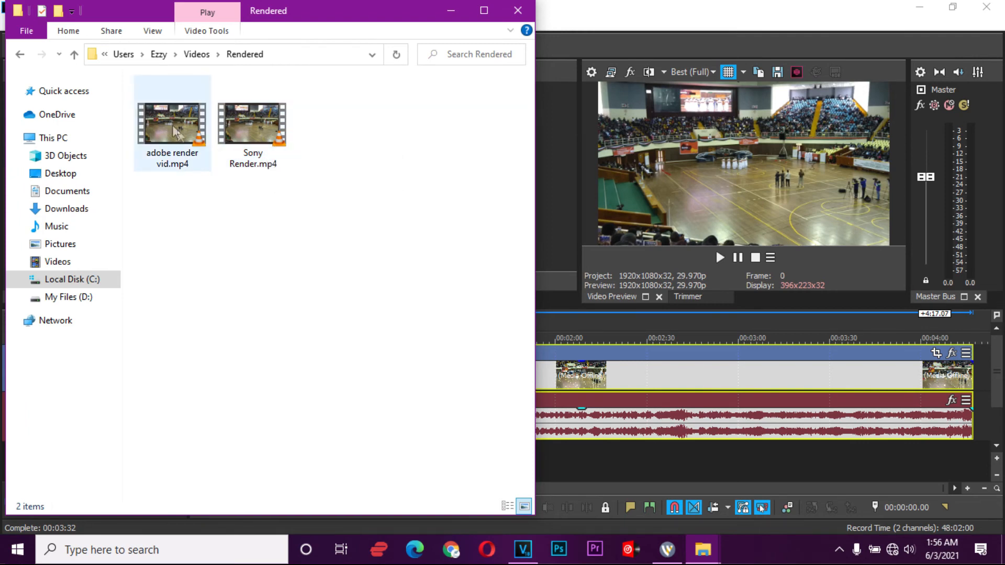
pyautogui.moveTo(183, 134)
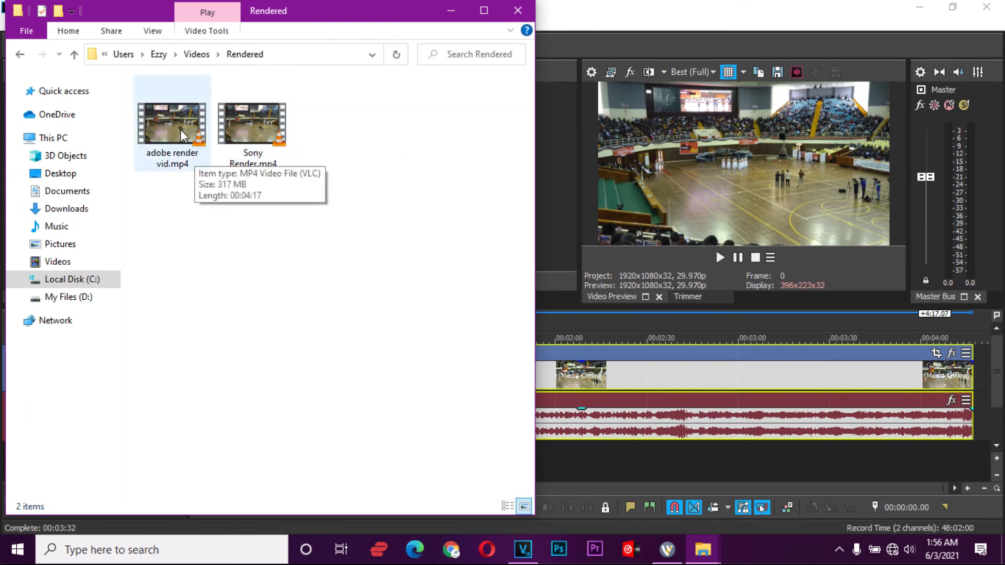
pyautogui.click(252, 125)
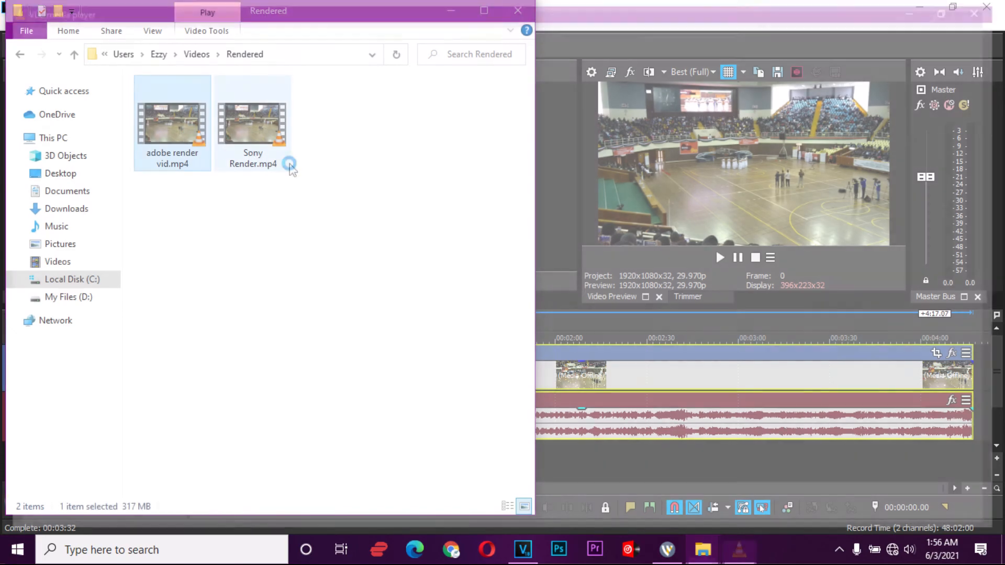
pyautogui.doubleClick(171, 122)
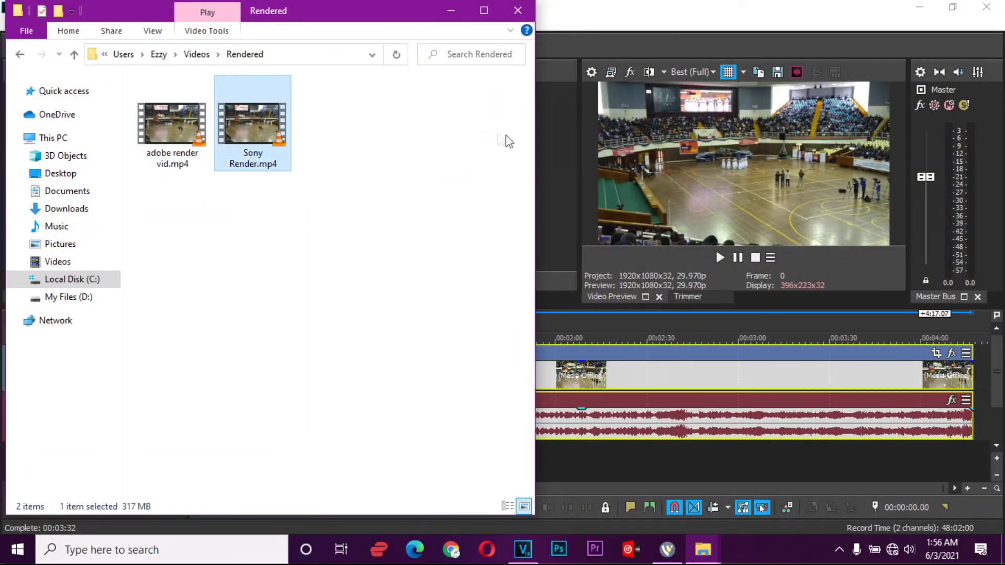
pyautogui.doubleClick(252, 123)
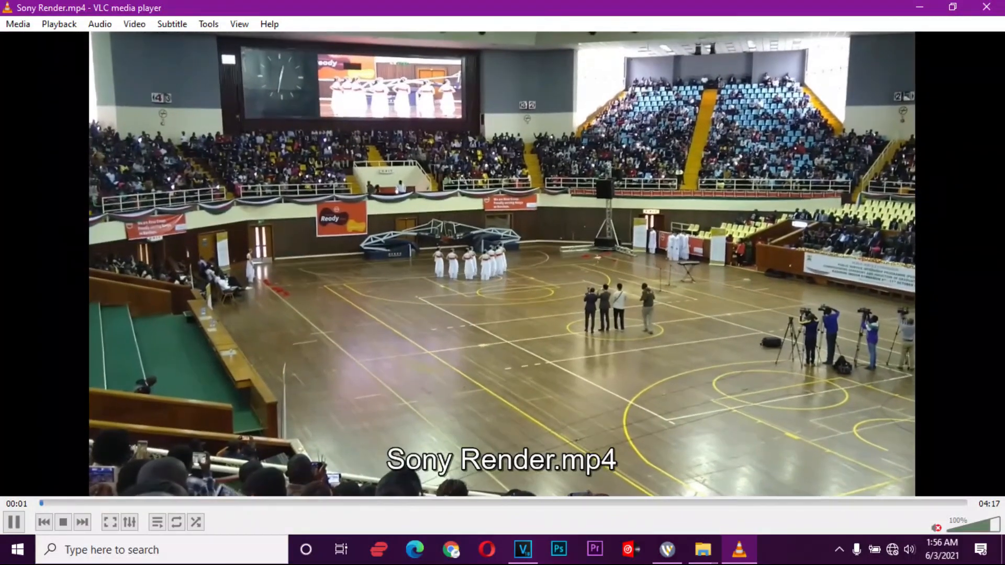